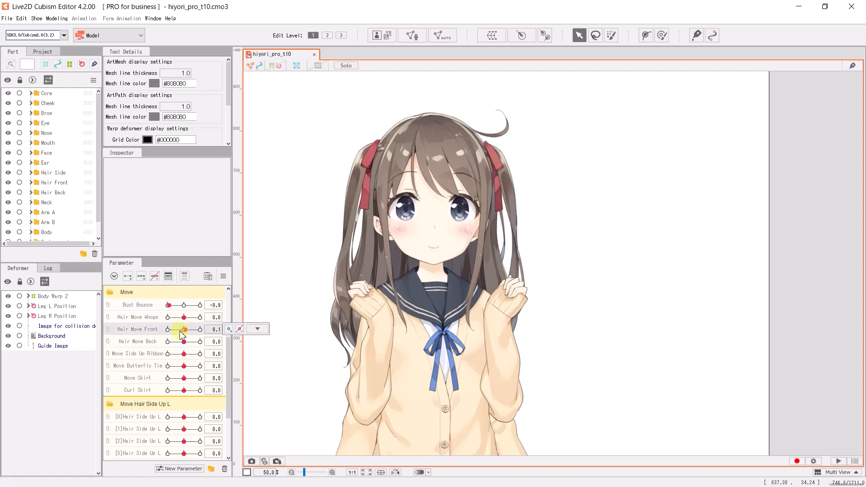
Step: Test the hair by setting Hair Move Front to -0.3 and Hair Move Back to -0.1
left_click_drag(185, 329, 184, 342)
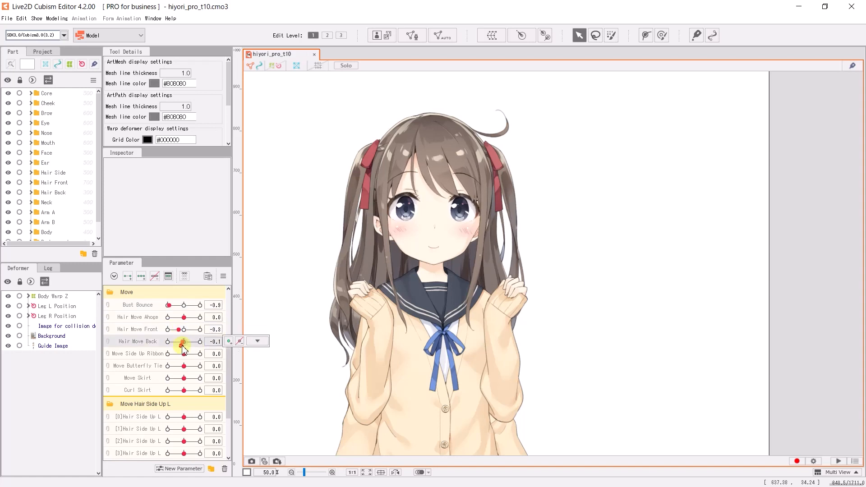
left_click_drag(184, 342, 187, 341)
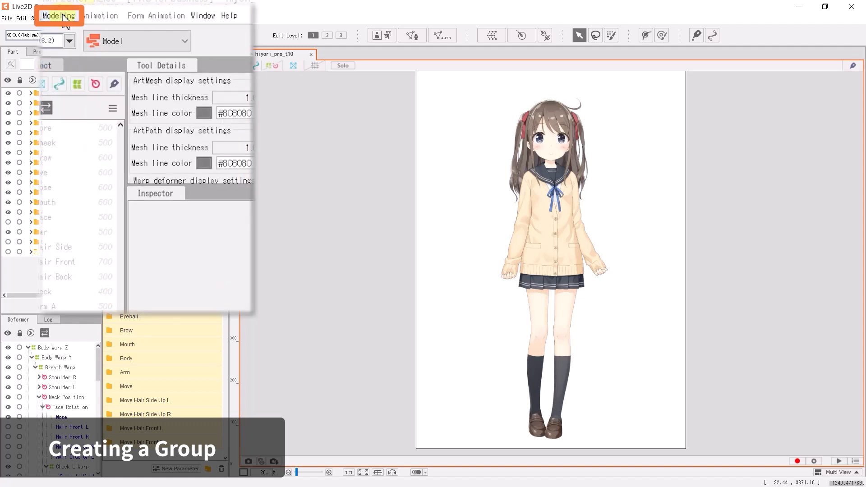
Step: Open Physics/Scene Blending Settings from the Modeling menu
left_click(58, 15)
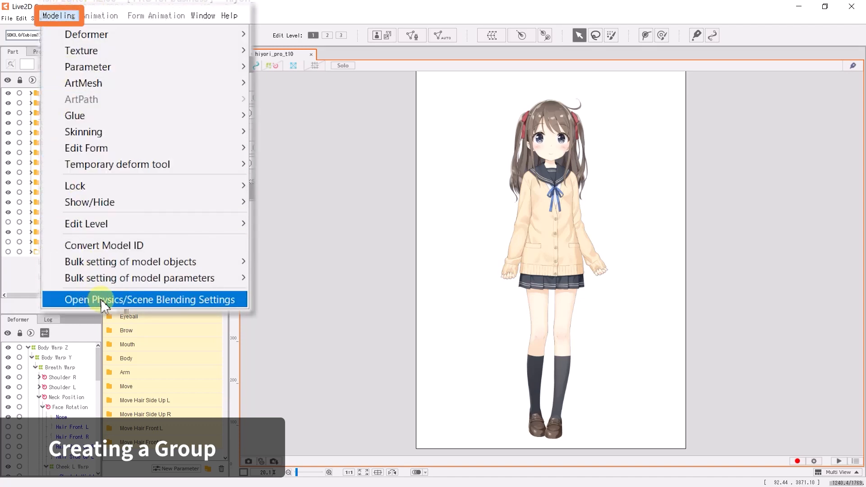
left_click(153, 300)
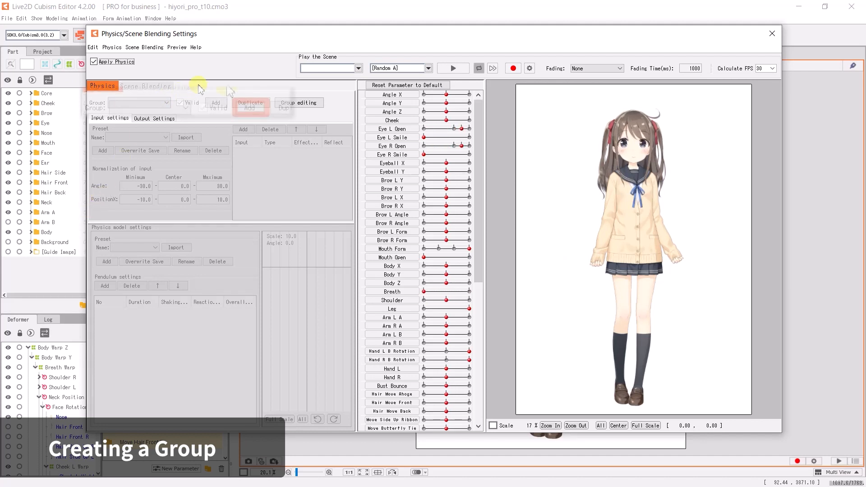
Step: Create physics group 'Back Hair' with Head Input preset and Hair (Long) physics model
left_click(215, 105)
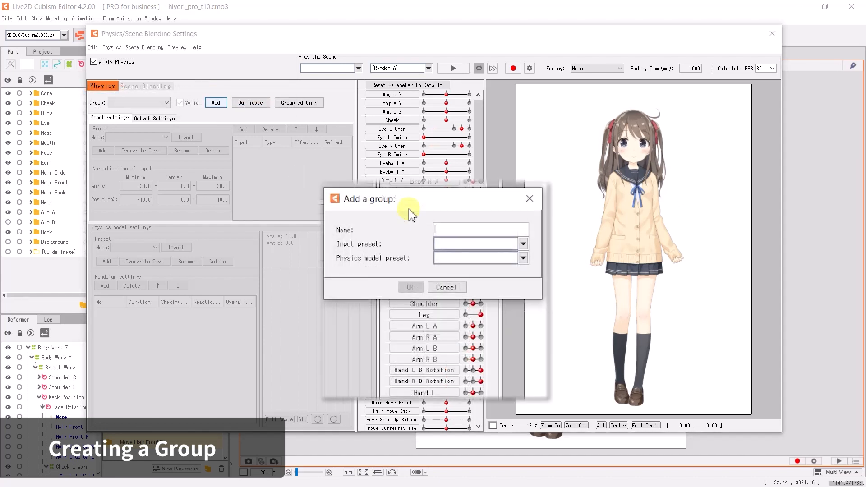
type("B")
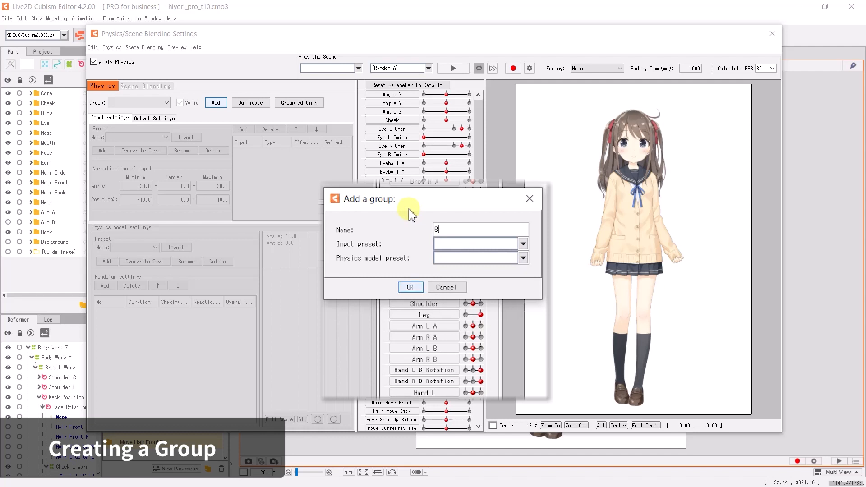
type("Back Hair")
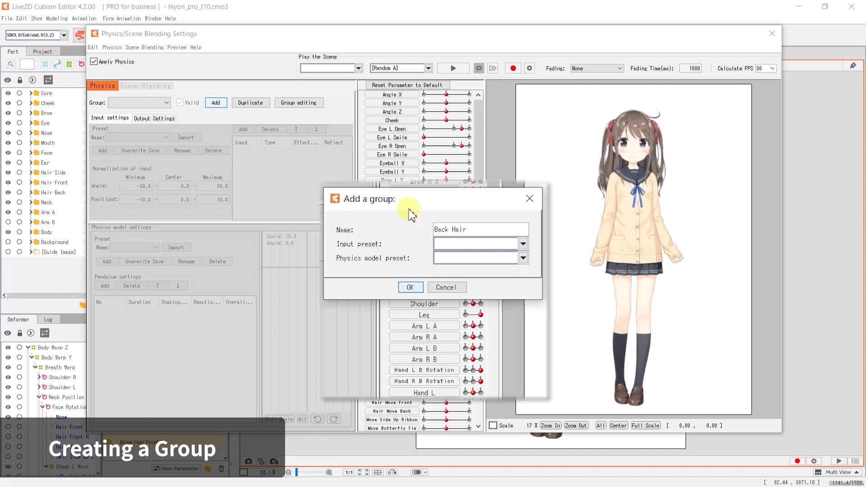
mouse_move(533, 244)
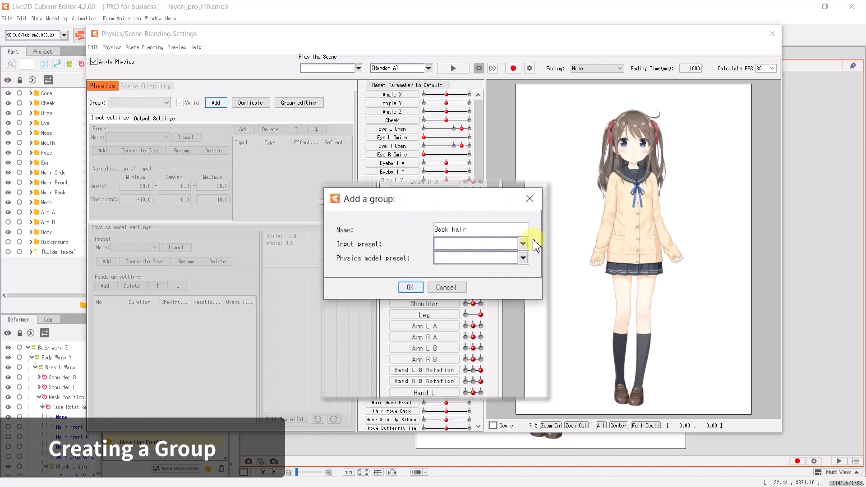
left_click(478, 229)
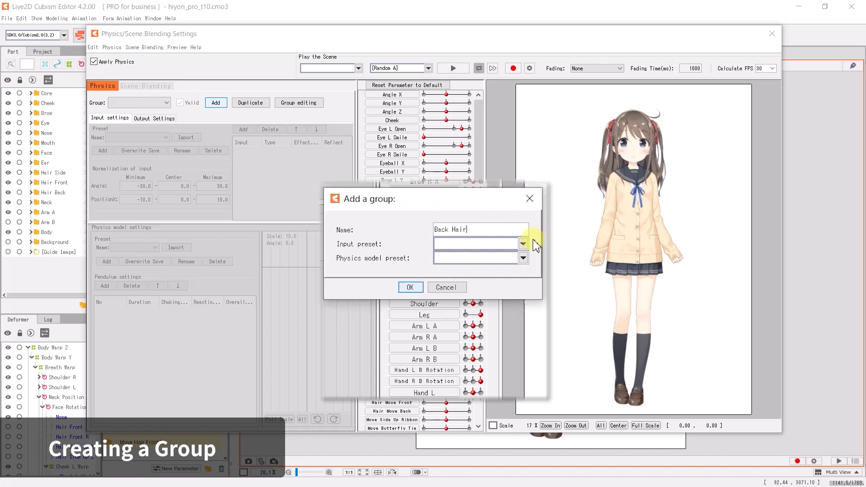
left_click(521, 244)
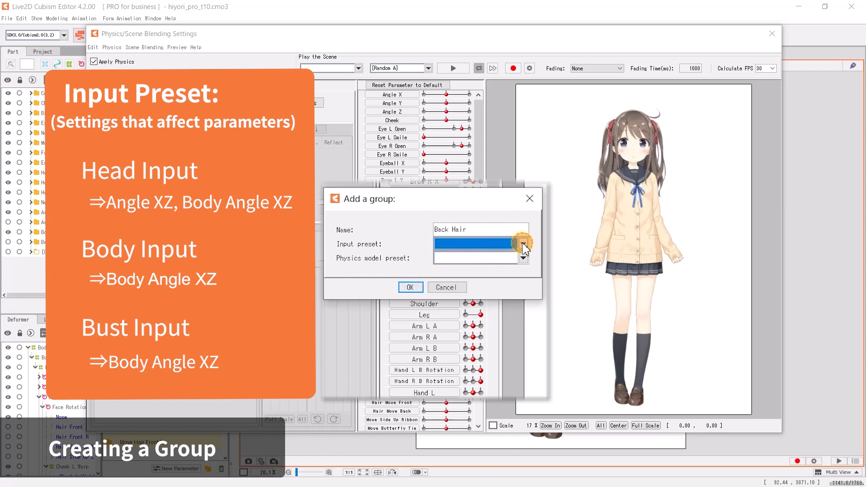
left_click(520, 244)
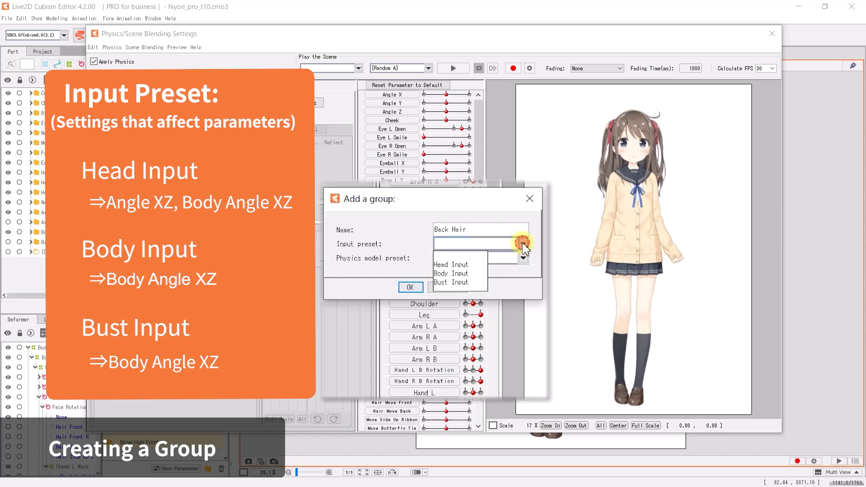
left_click(450, 264)
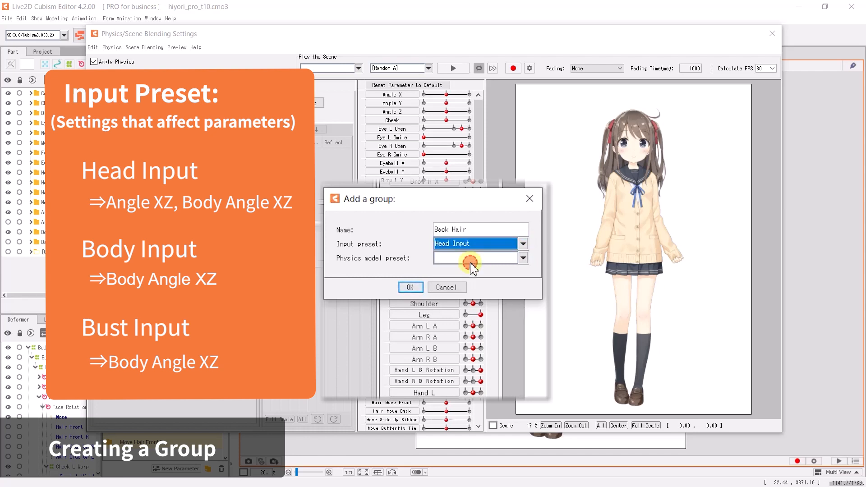
mouse_move(533, 262)
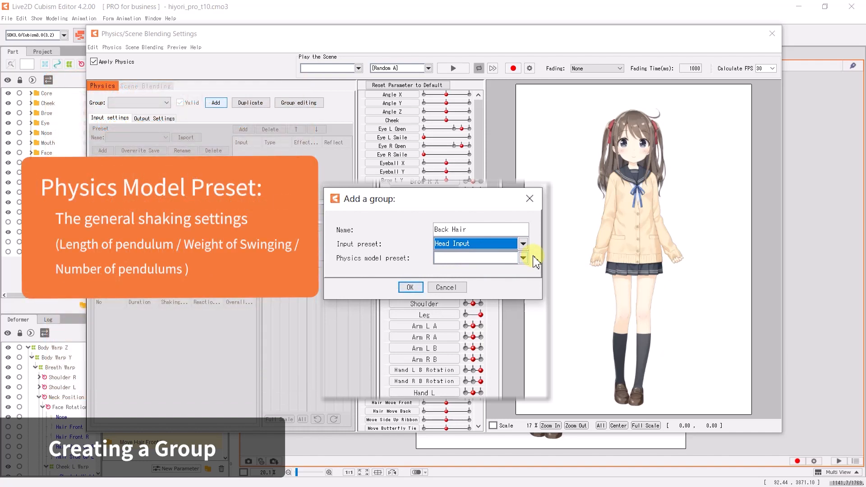
left_click(522, 258)
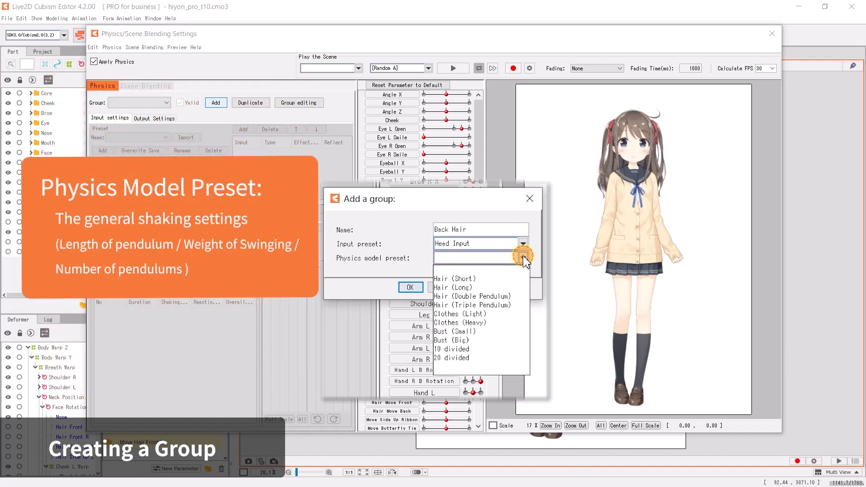
mouse_move(498, 323)
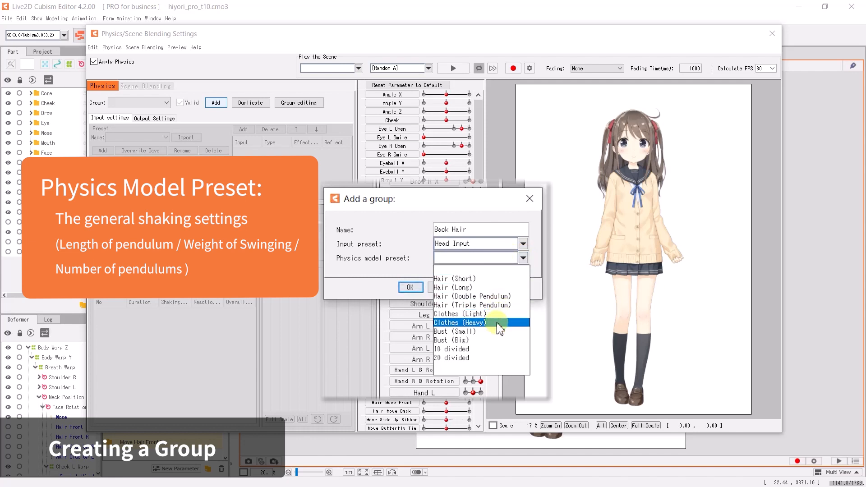
mouse_move(474, 305)
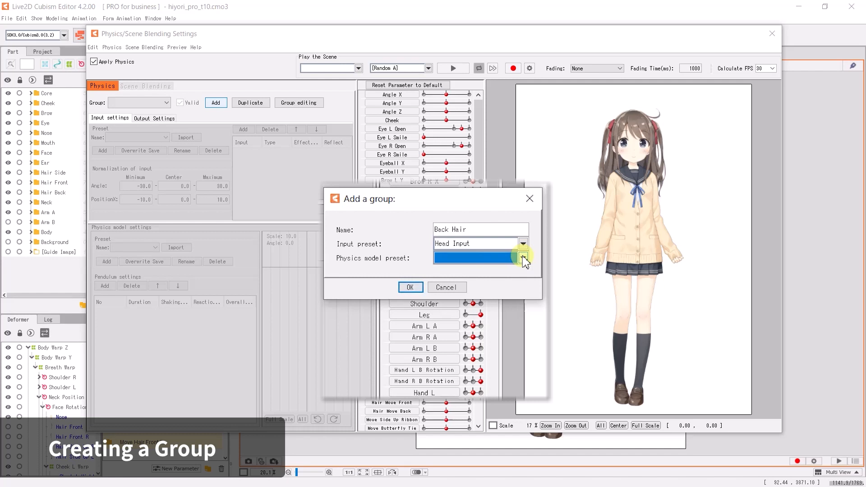
left_click(522, 258)
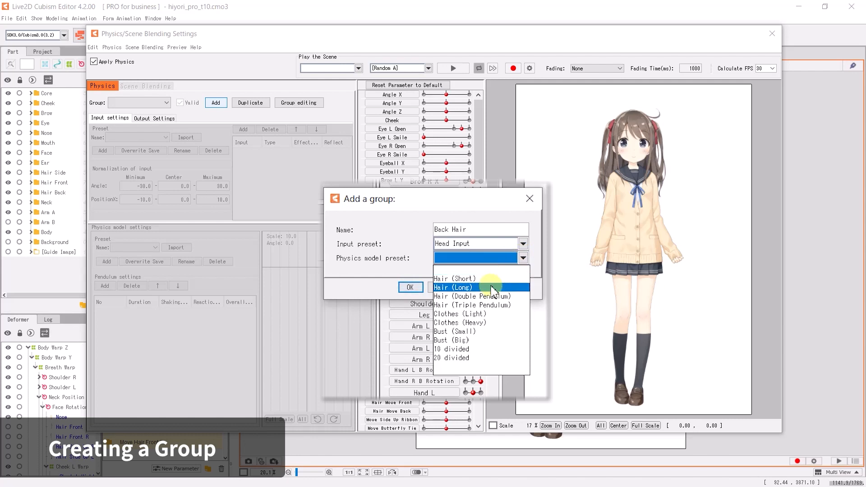
left_click(454, 286)
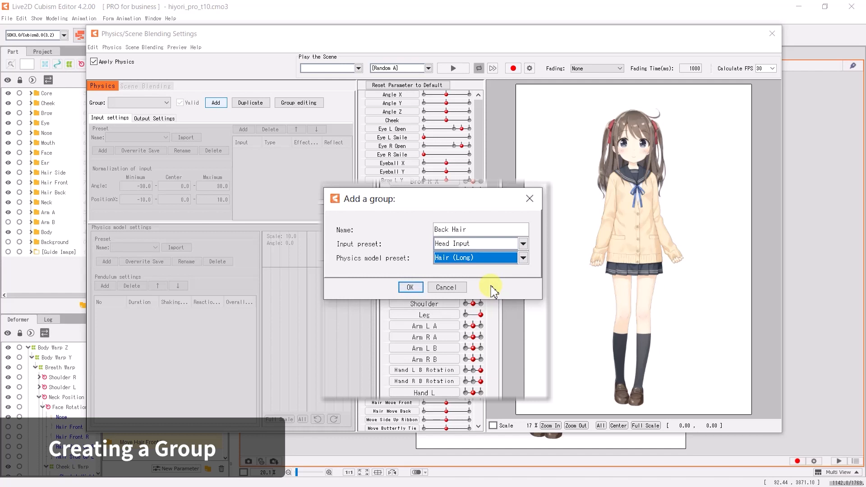
left_click(409, 287)
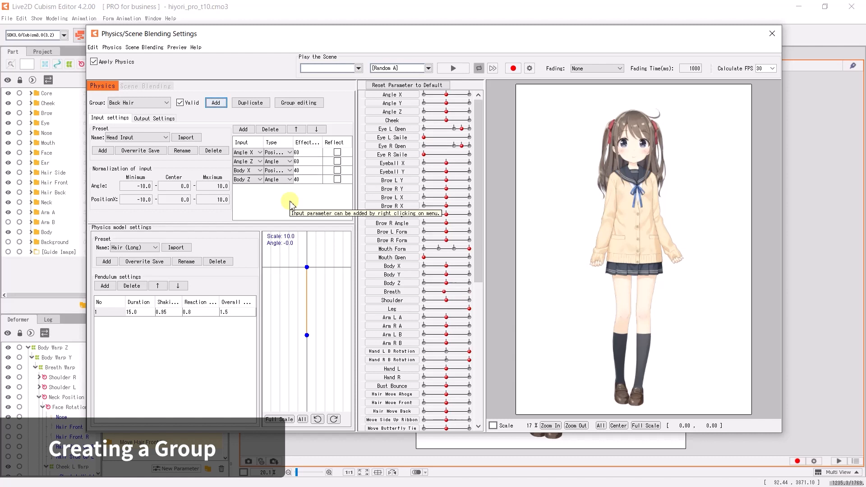
left_click(164, 137)
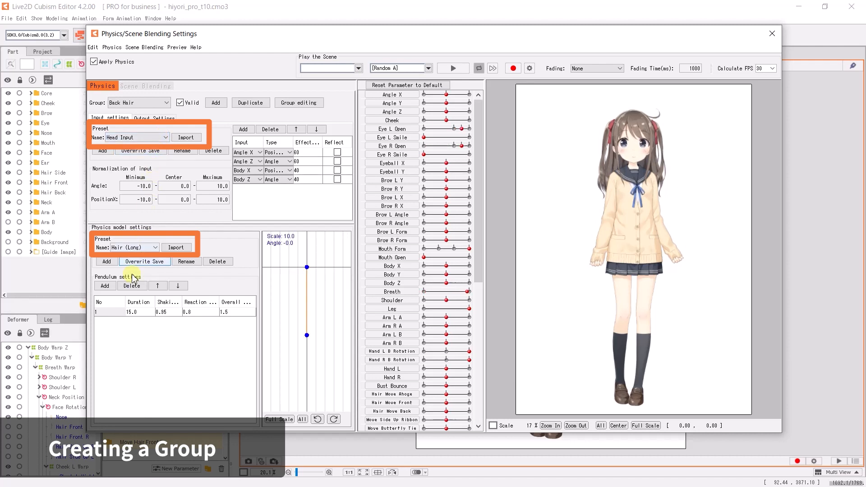
left_click(158, 246)
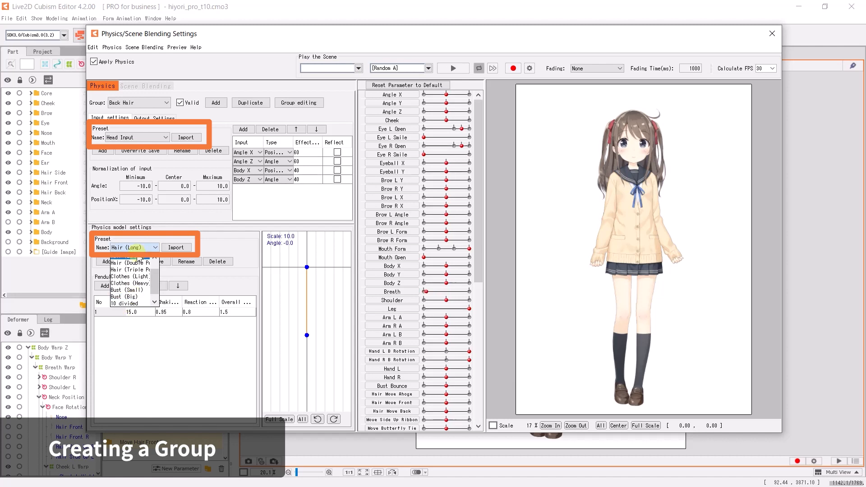
left_click(134, 246)
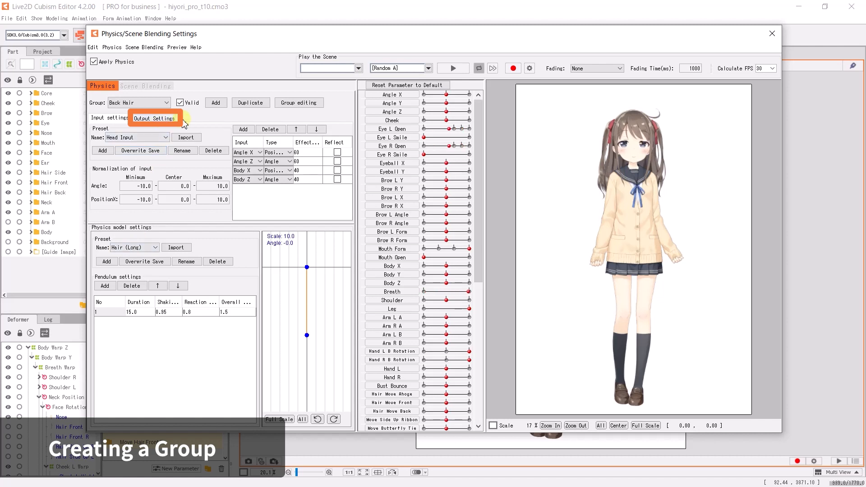
Step: Add Hair Move Back as the Back Hair group's output parameter
left_click(154, 118)
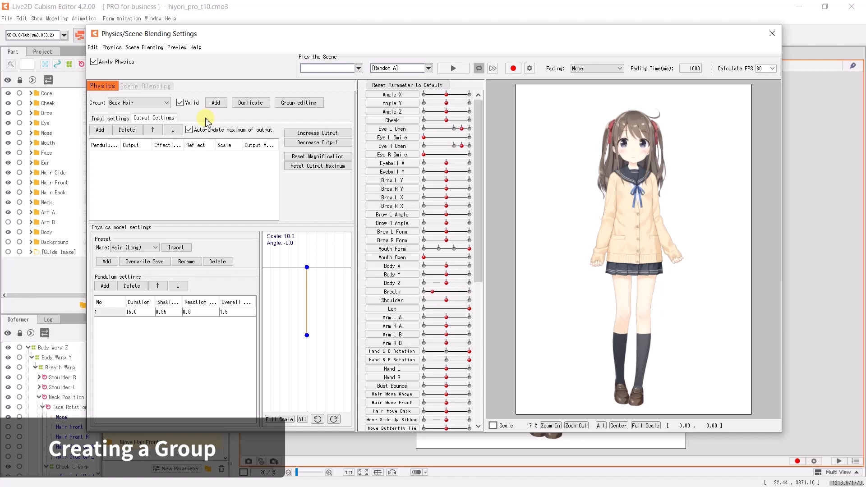
left_click(101, 129)
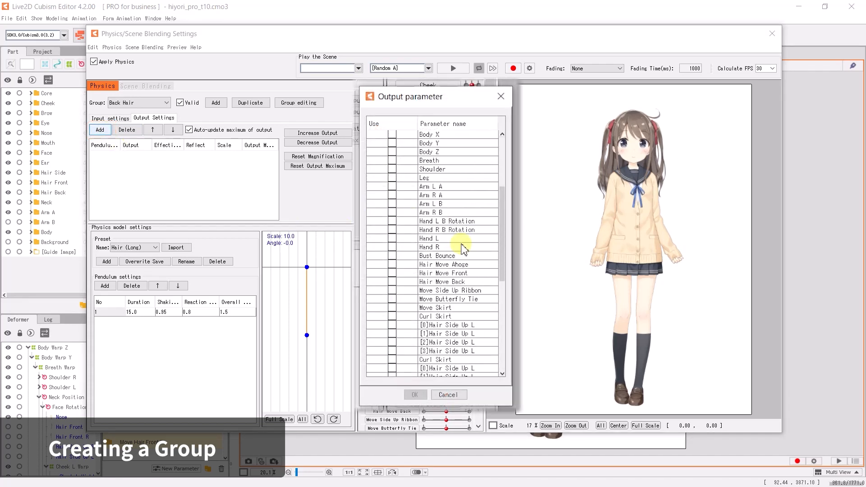
scroll("down", 3)
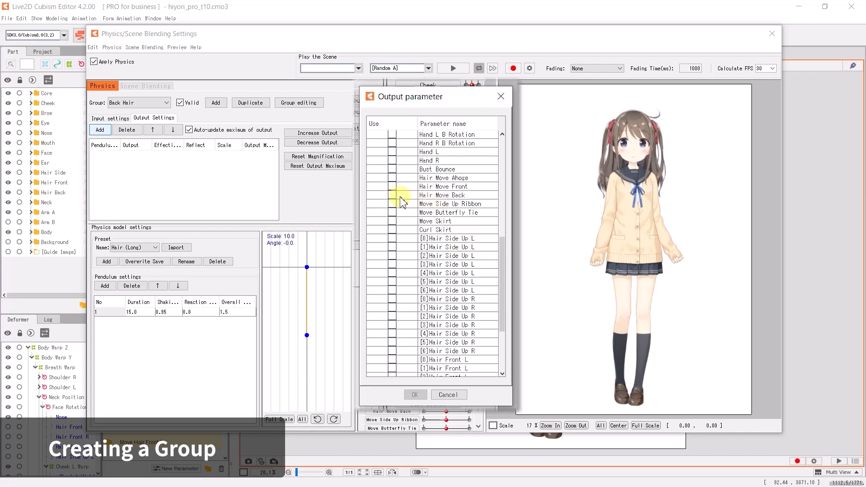
left_click(393, 204)
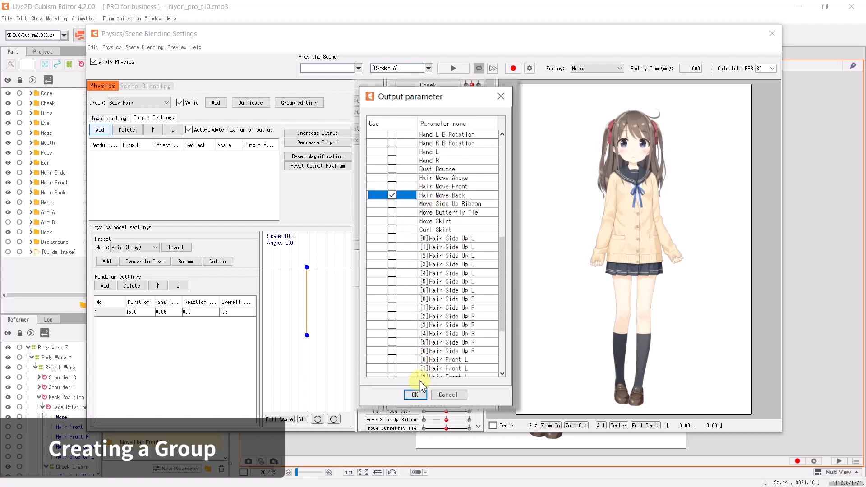
left_click(415, 394)
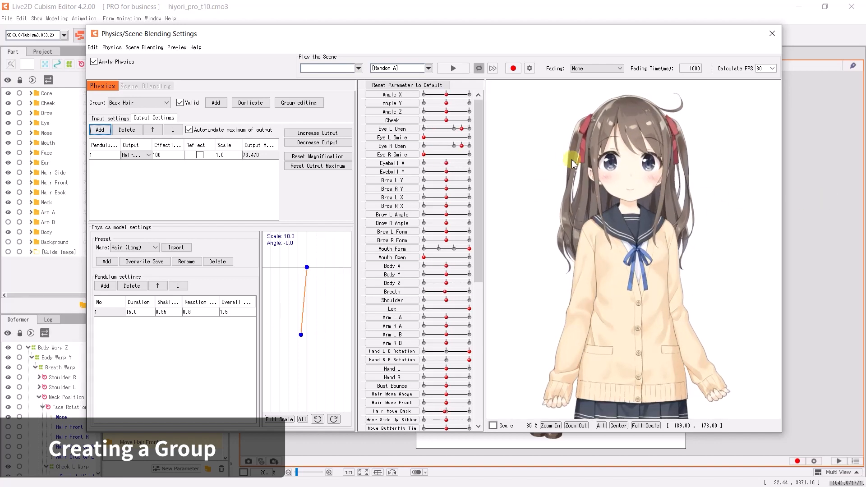
Step: Show Back Hair's input settings and drag Angle X to preview the hair swing
left_click(109, 118)
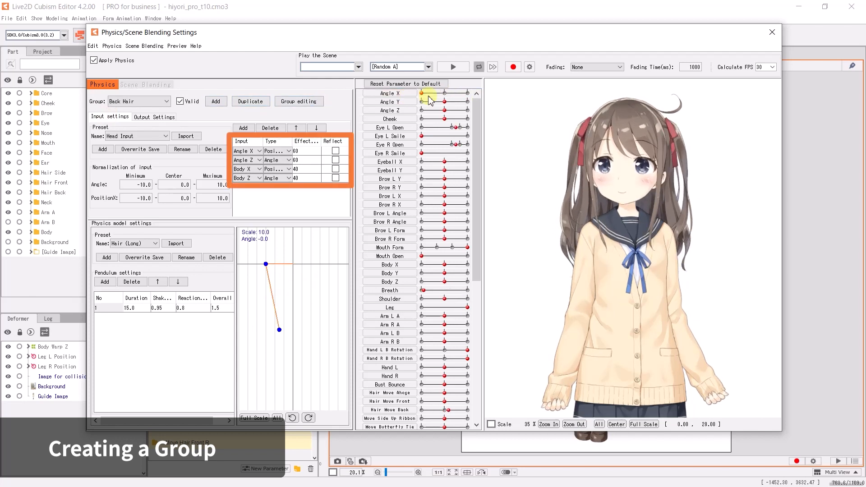
left_click_drag(428, 99, 446, 99)
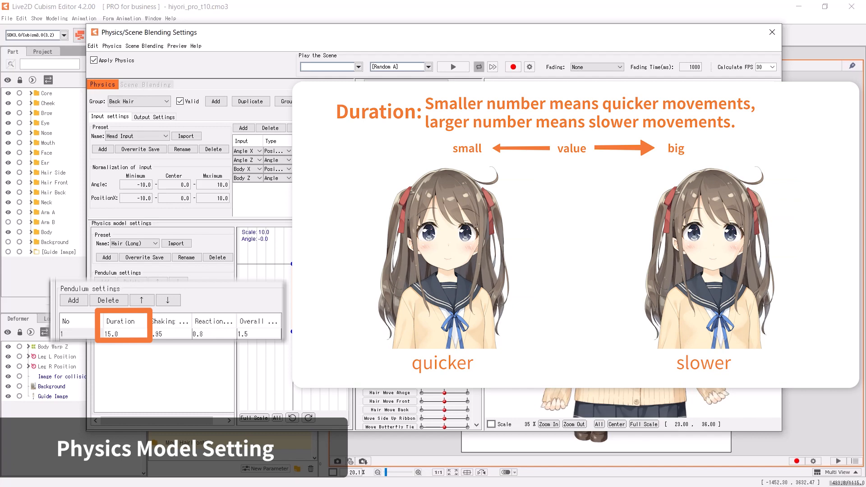
Step: Set Back Hair's angle input normalization range to -30.0 minimum and 30.0 maximum
left_click(168, 321)
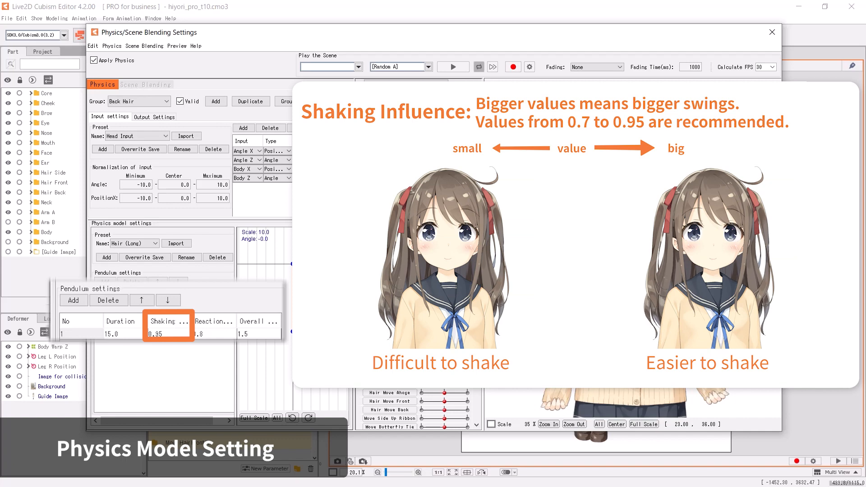
left_click(214, 321)
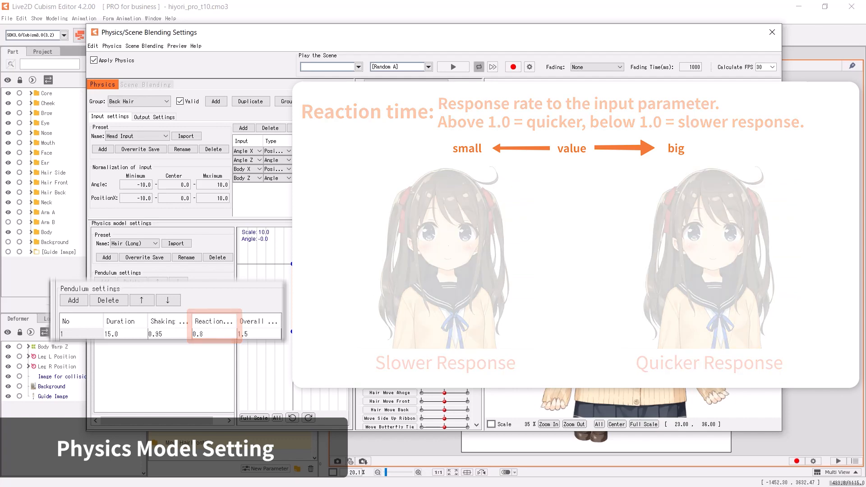
left_click(256, 334)
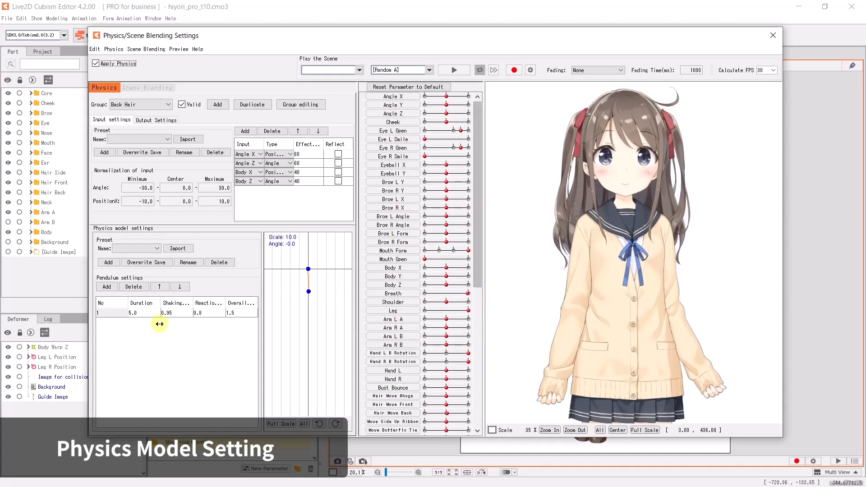
mouse_move(149, 320)
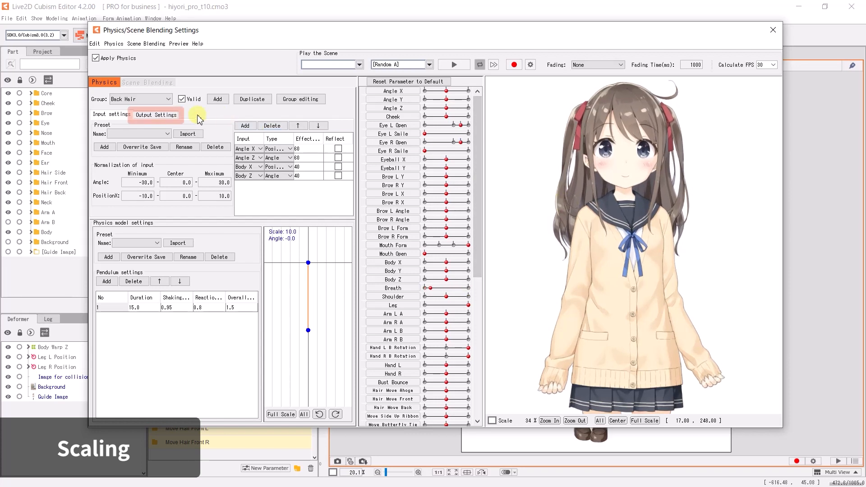
Step: Raise Back Hair's output magnification, then decrease it and fit it into the parameter range
left_click(156, 115)
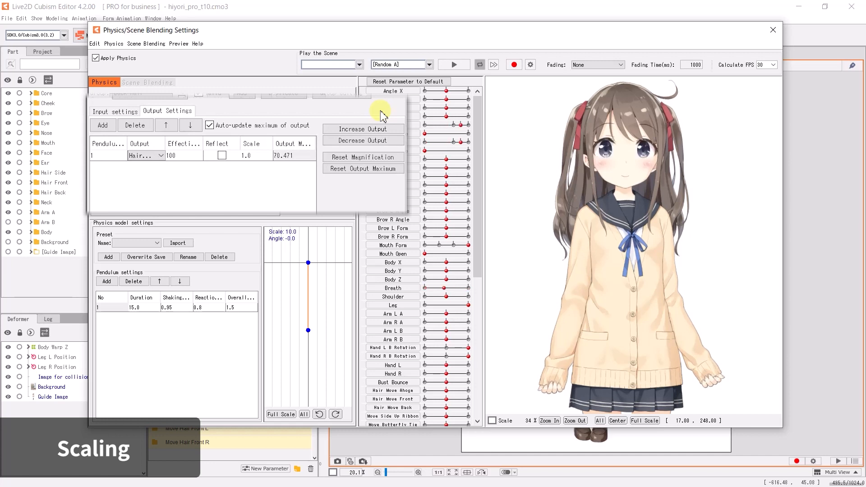
left_click(363, 128)
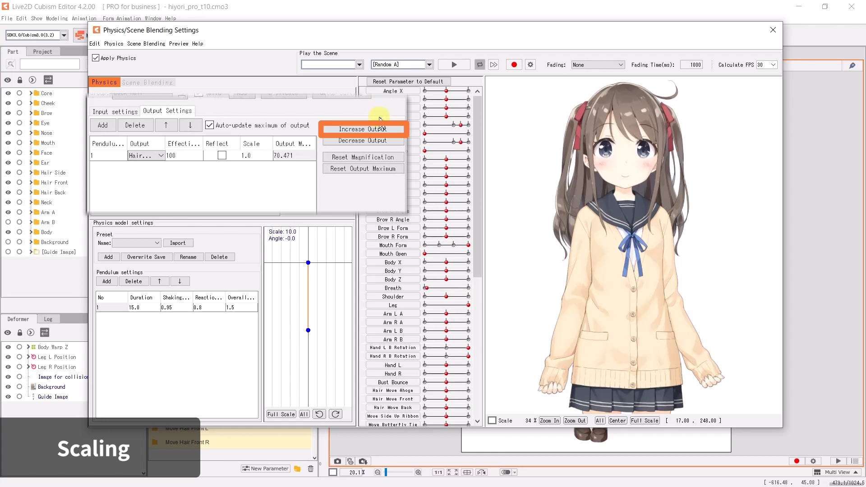
left_click(363, 129)
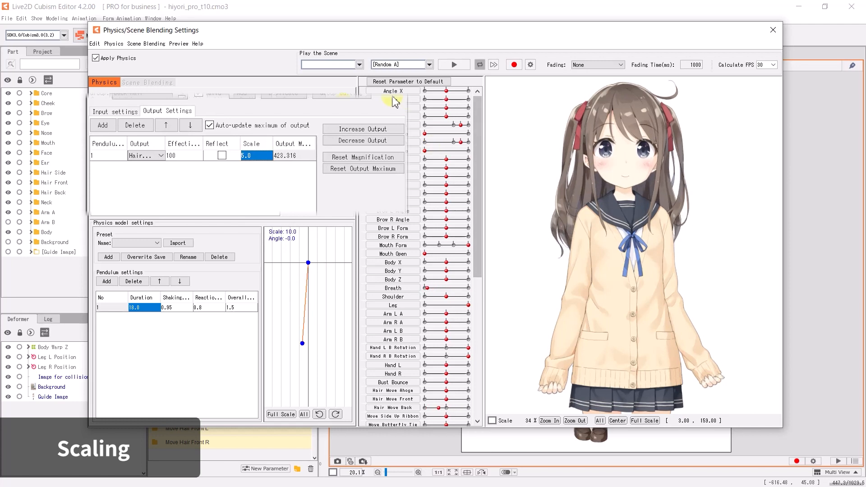
left_click(362, 140)
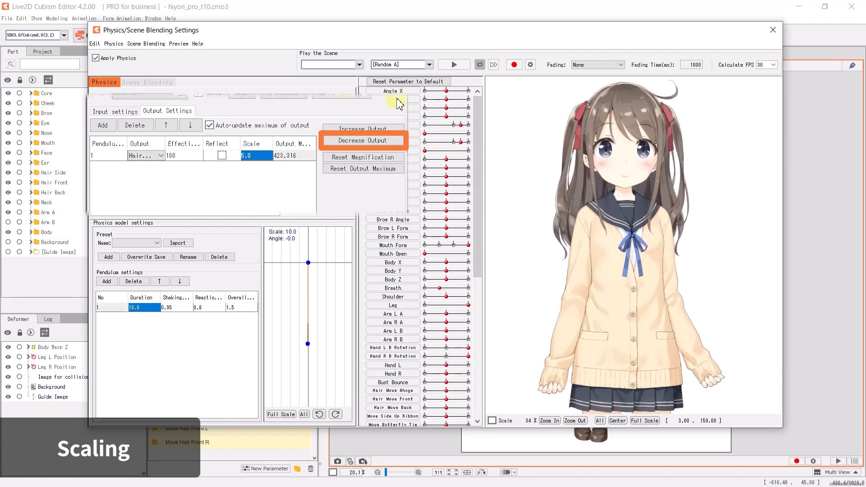
left_click(363, 140)
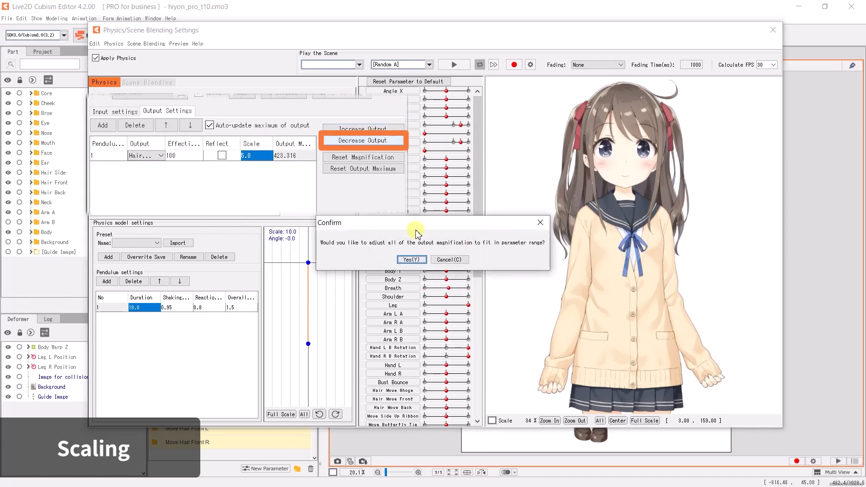
left_click(411, 259)
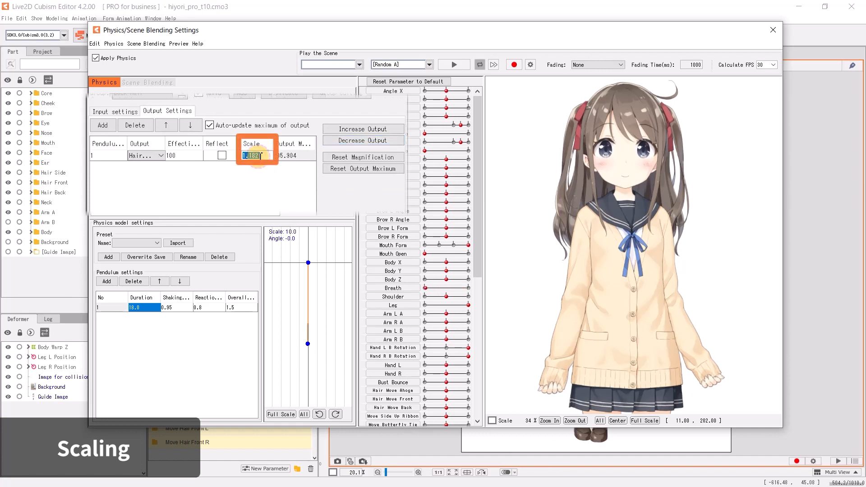
type("1.5")
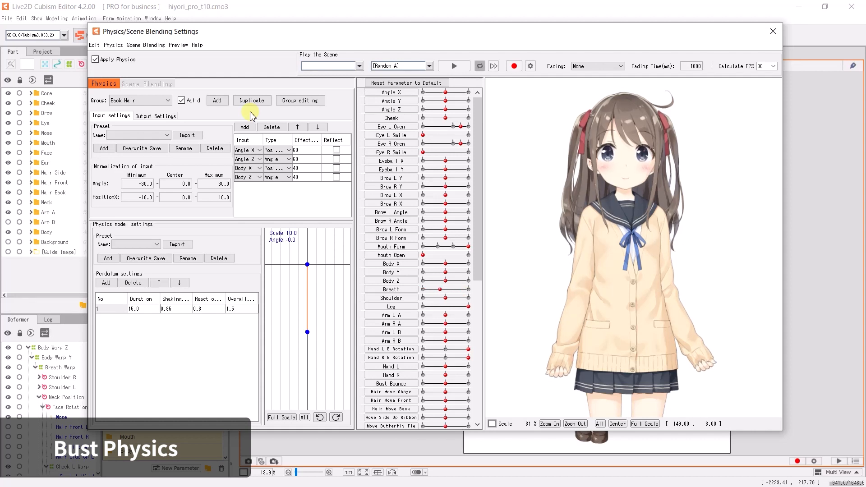
Step: Create physics group 'Bust' using Bust Input and the Bust (Small) physics model
left_click(217, 101)
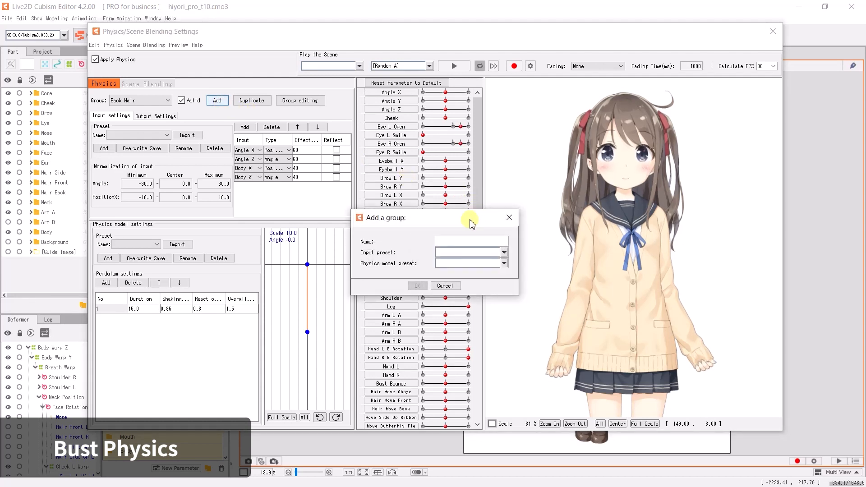
type("Bust")
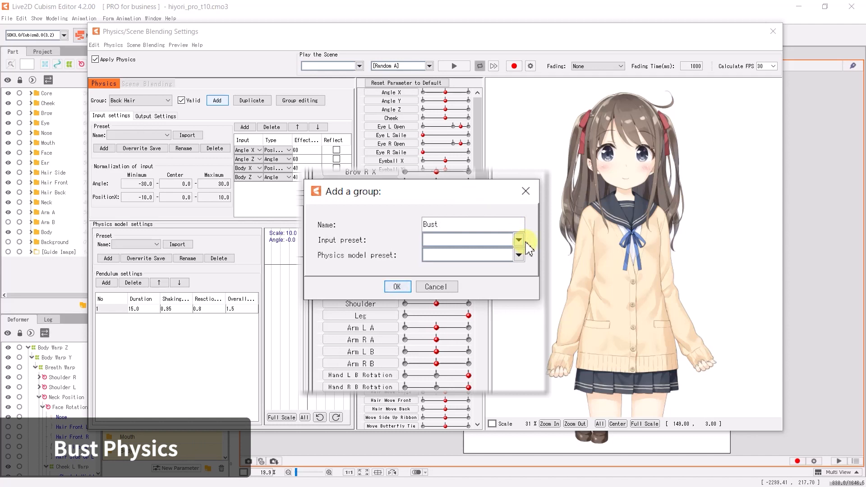
left_click(517, 239)
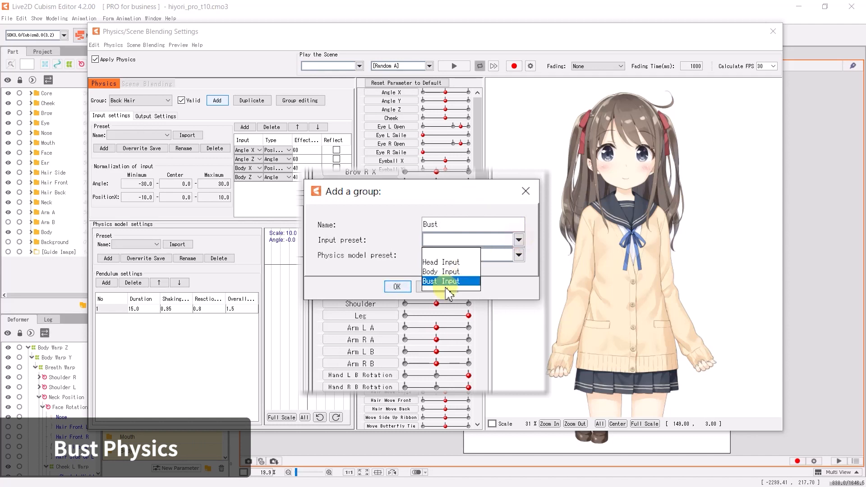
left_click(518, 255)
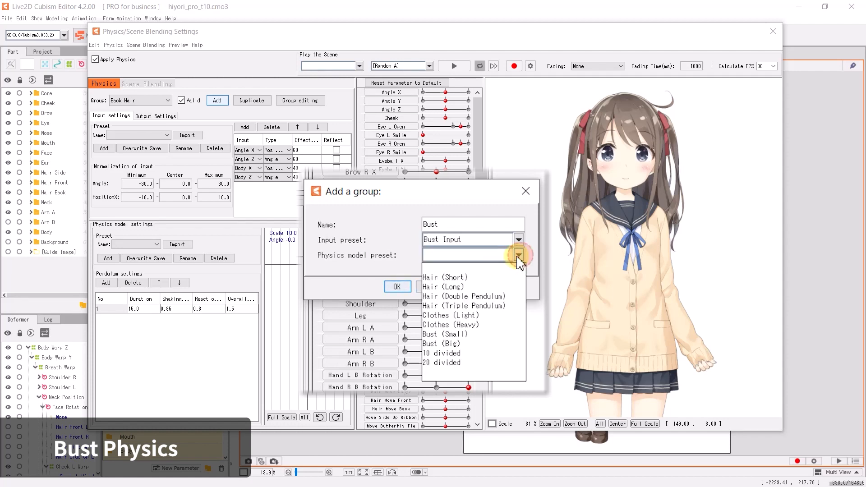
left_click(442, 334)
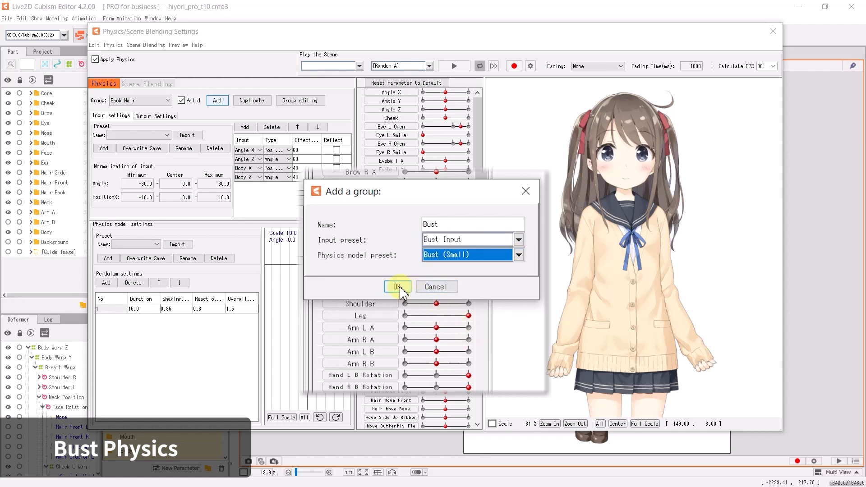
left_click(397, 287)
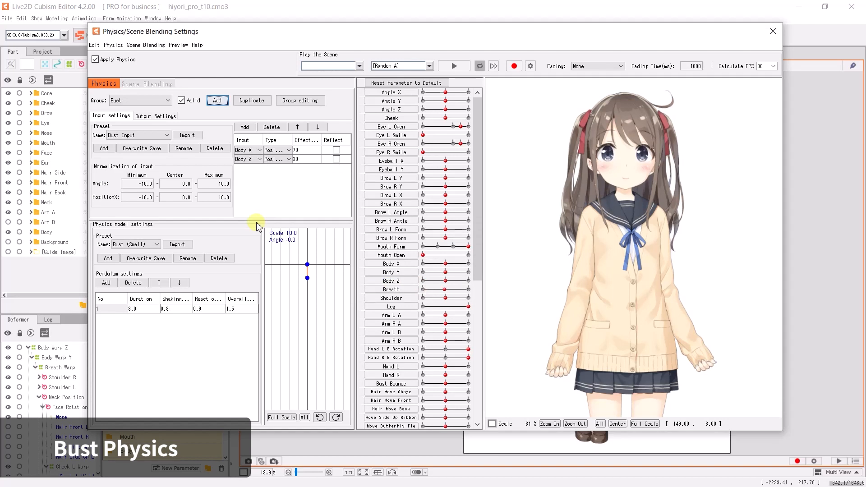
Step: Add Bust Bounce as the Bust group's output parameter
left_click(155, 116)
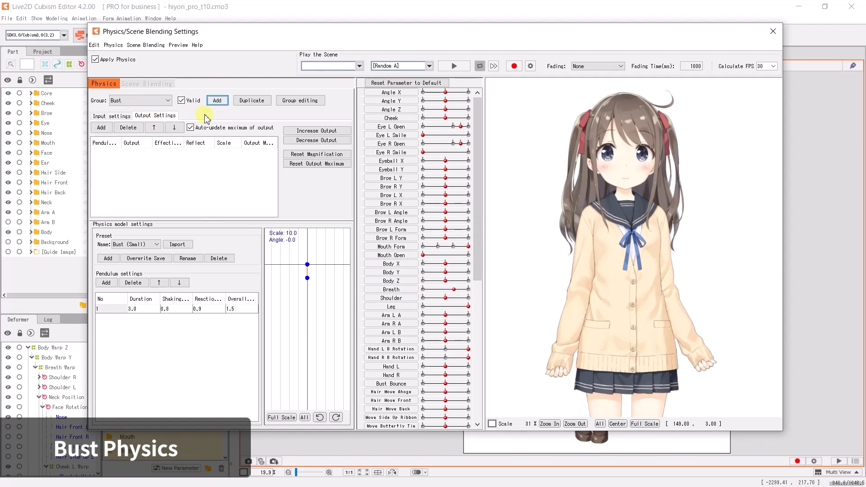
left_click(101, 128)
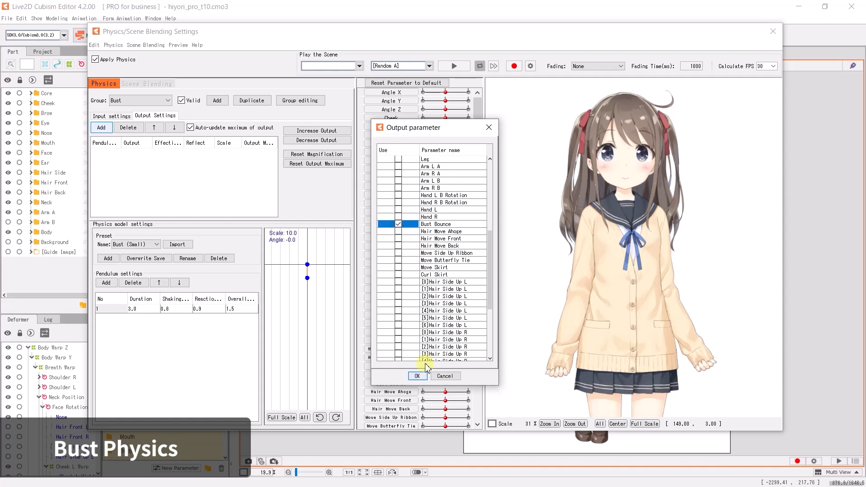
left_click(418, 375)
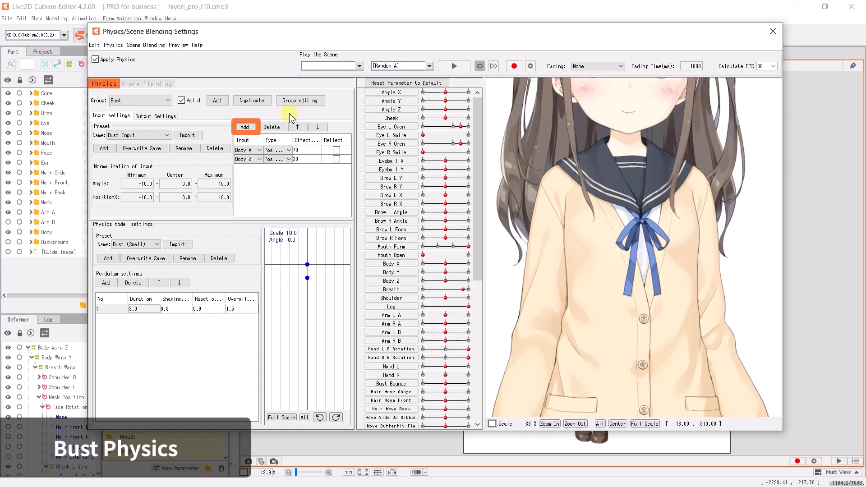
Step: Change the Bust group's first input from Body X to Body Y and test the bounce
left_click(245, 127)
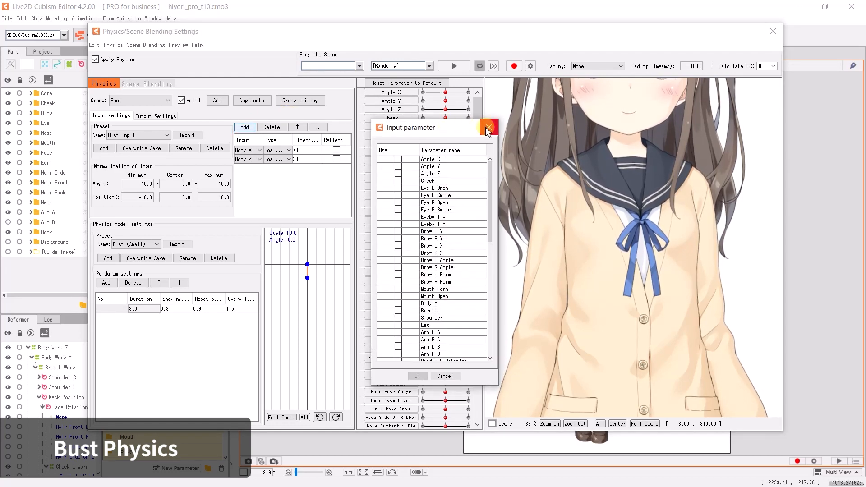
left_click(488, 127)
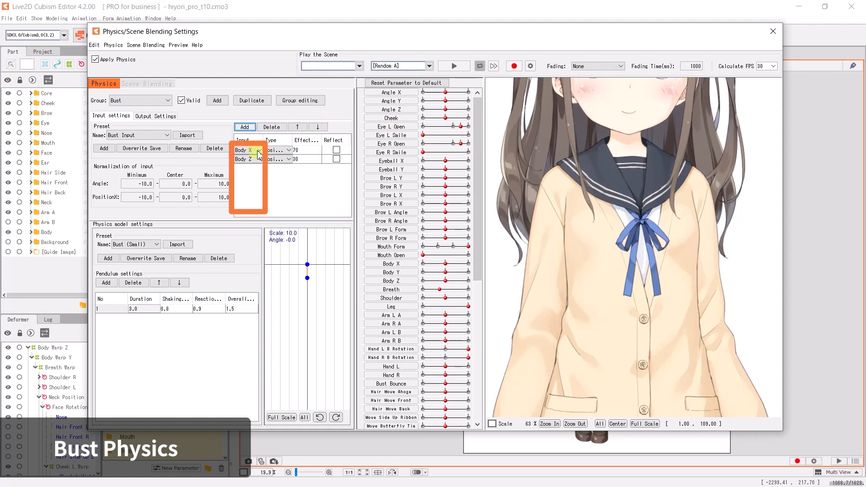
left_click(254, 150)
type("5")
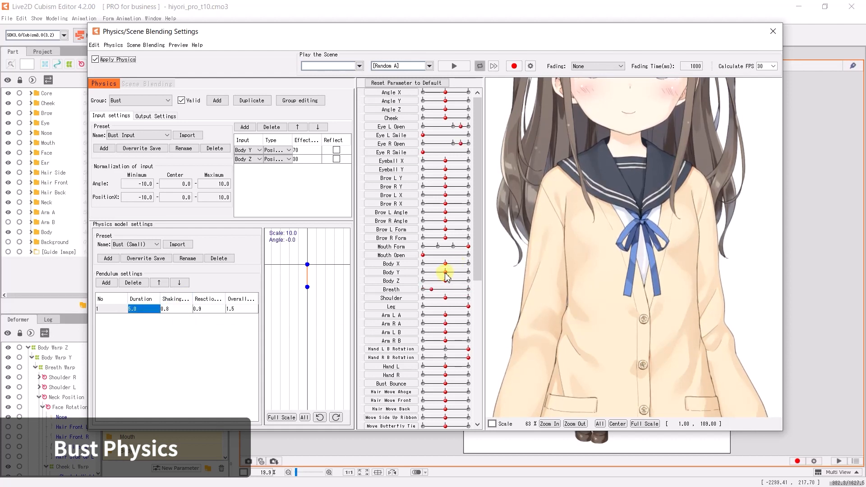
left_click_drag(446, 276, 431, 276)
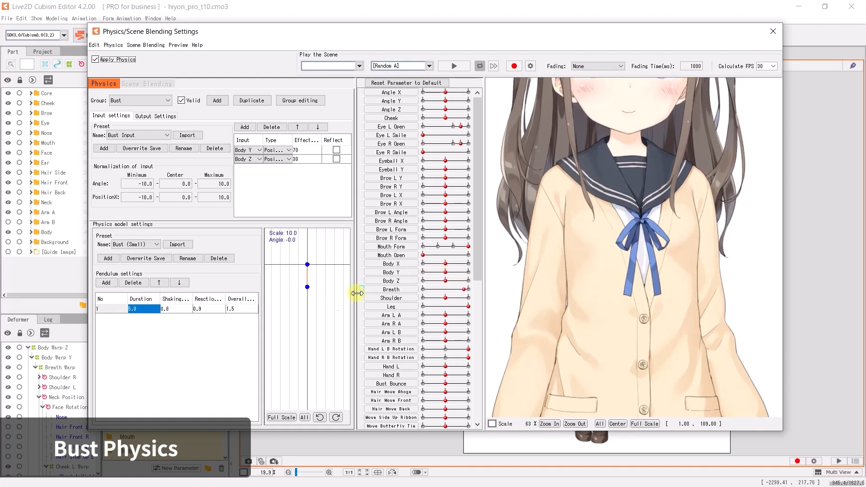
Step: Bend the side hair outward with Hair Front L [1]–[4] at 37.3, 37.3, 27.0, 18.0
left_click(772, 31)
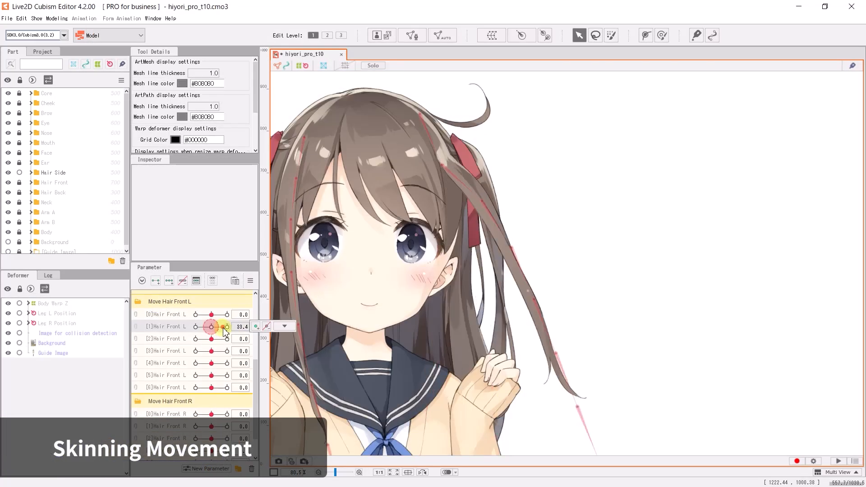
left_click_drag(226, 327, 213, 326)
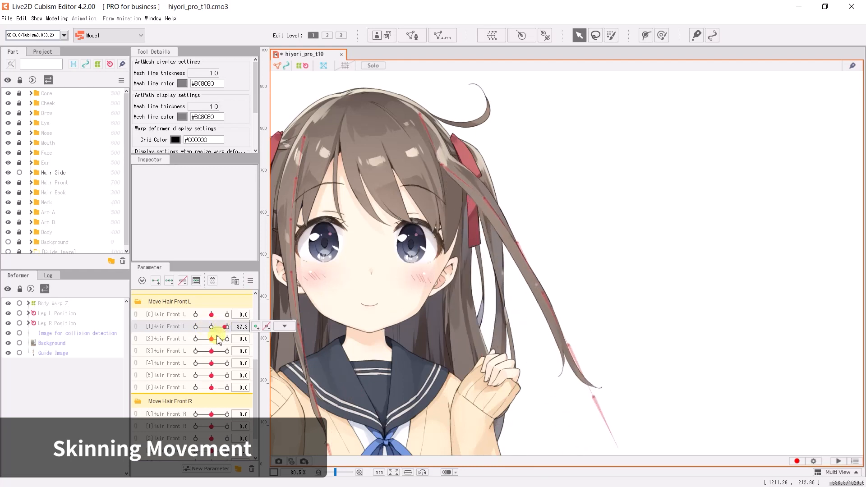
left_click_drag(223, 338, 212, 351)
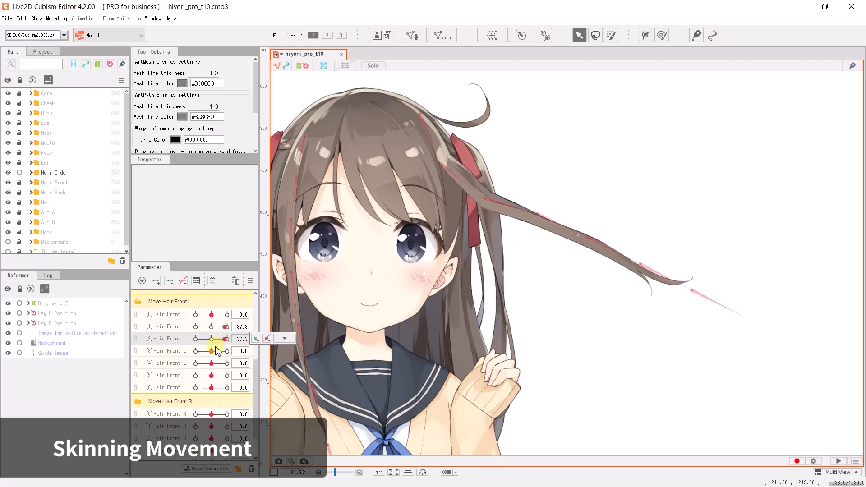
left_click_drag(209, 351, 214, 351)
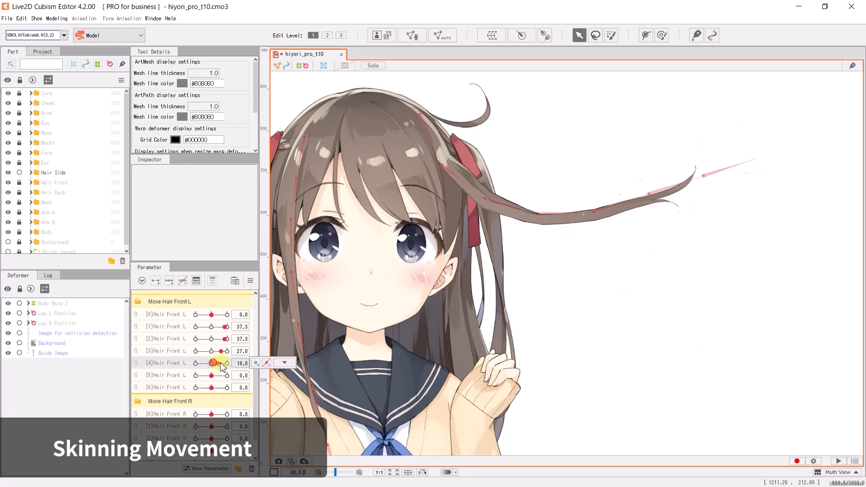
left_click(525, 269)
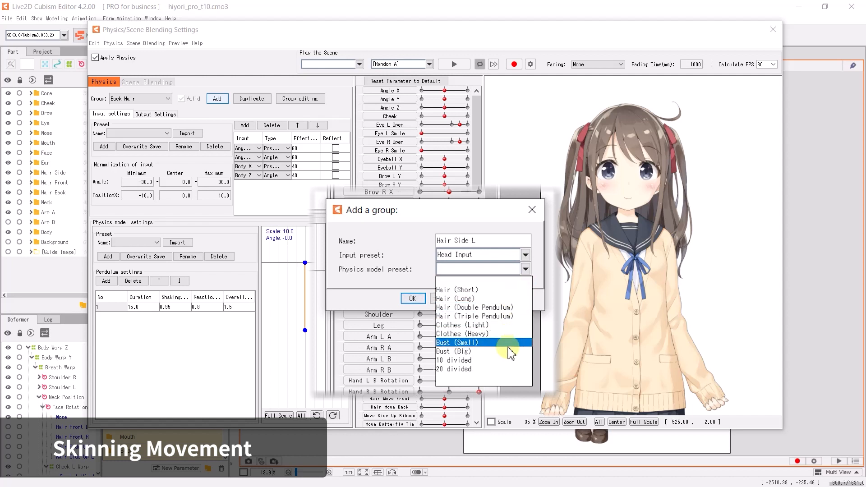
mouse_move(501, 326)
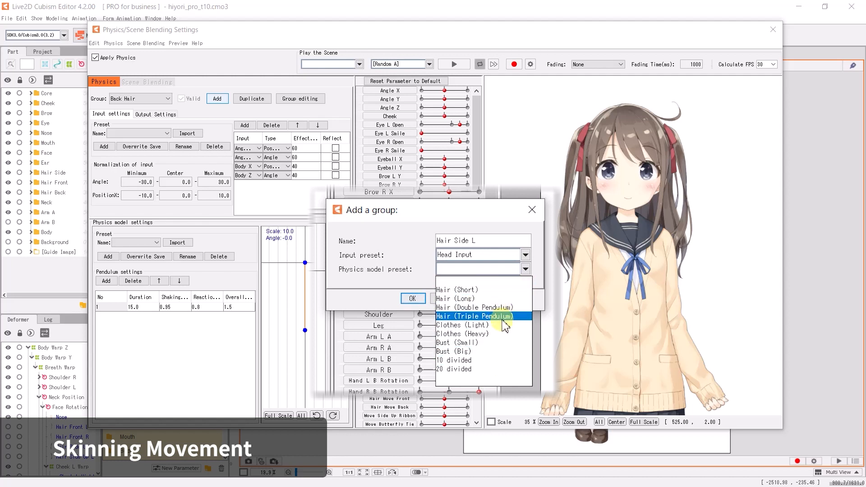
mouse_move(509, 362)
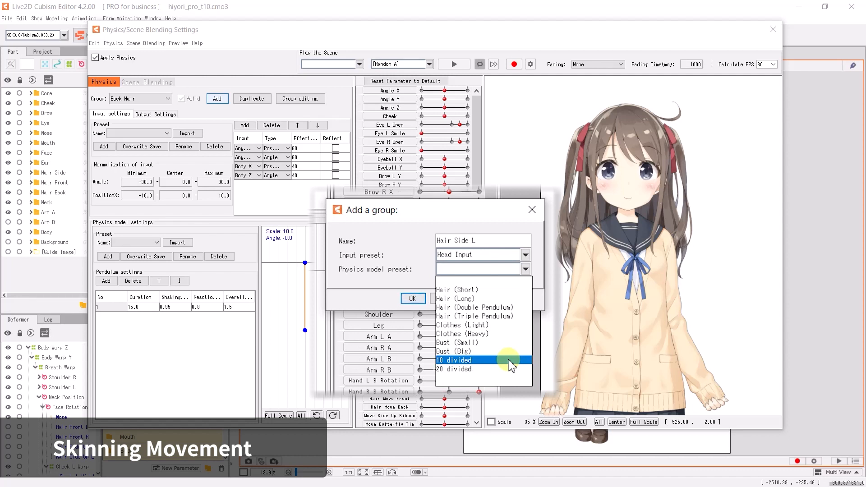
Step: Apply the 10 divided preset to Hair Side L, trimming the pendulum to eight nodes
left_click(455, 359)
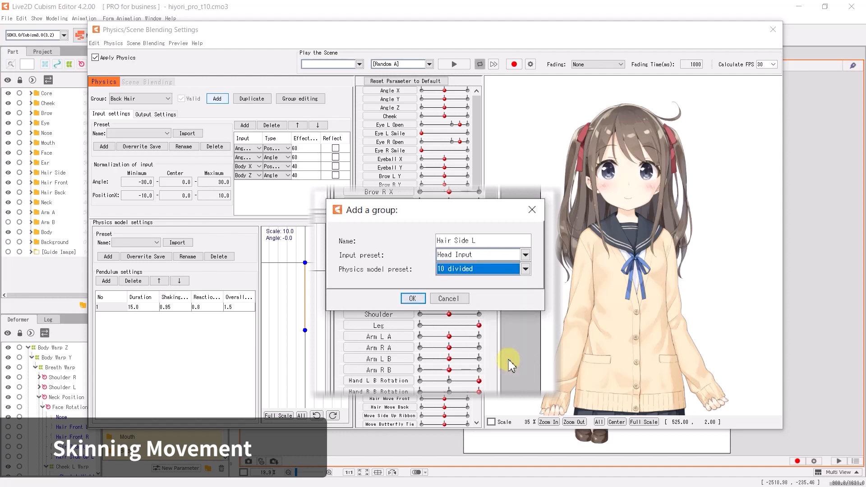
left_click(412, 298)
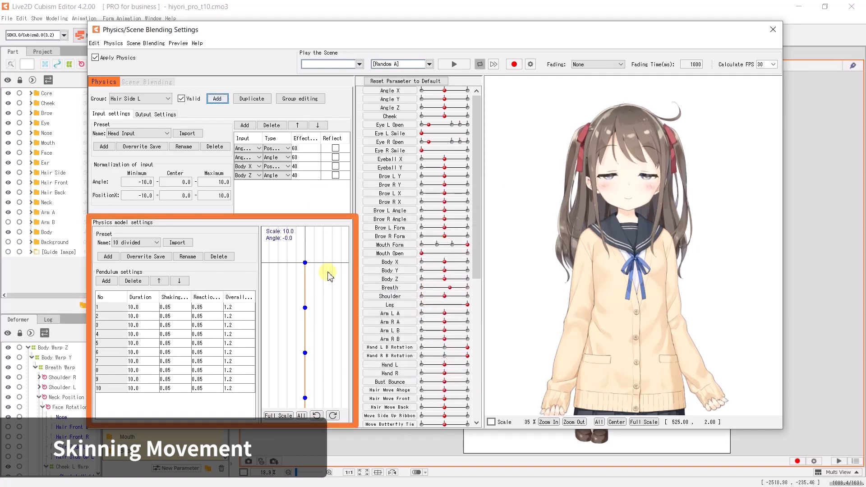
scroll("down", 3)
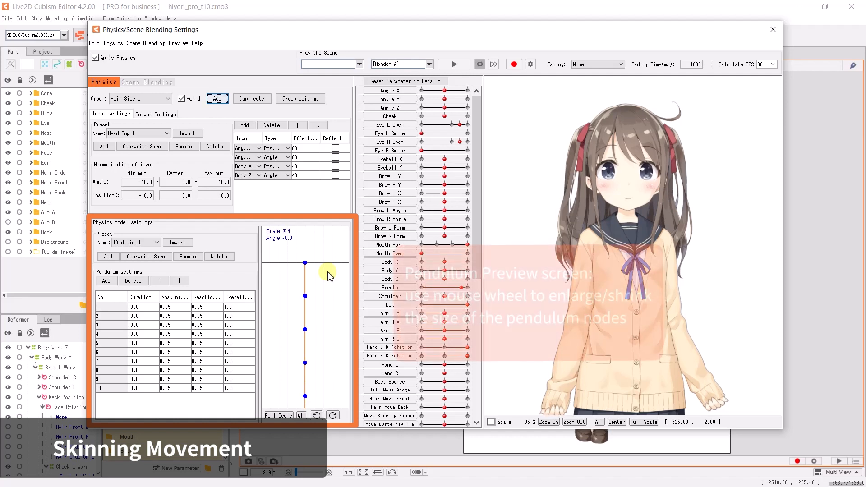
scroll("down", 3)
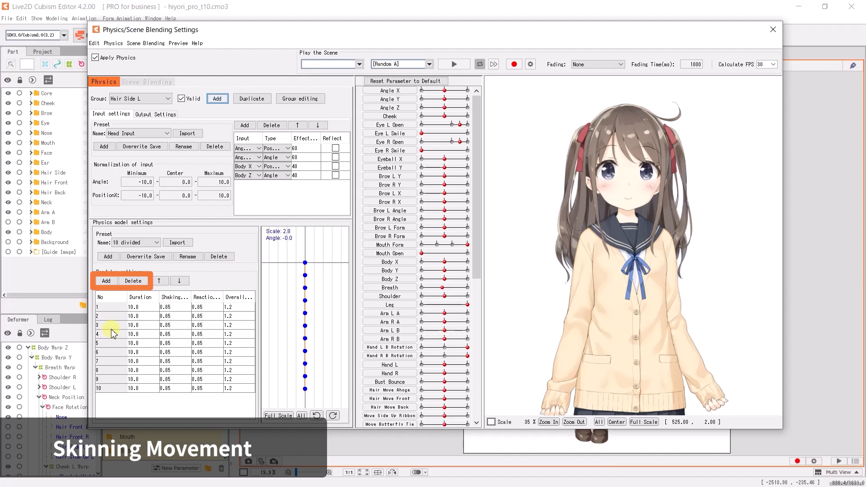
left_click(133, 280)
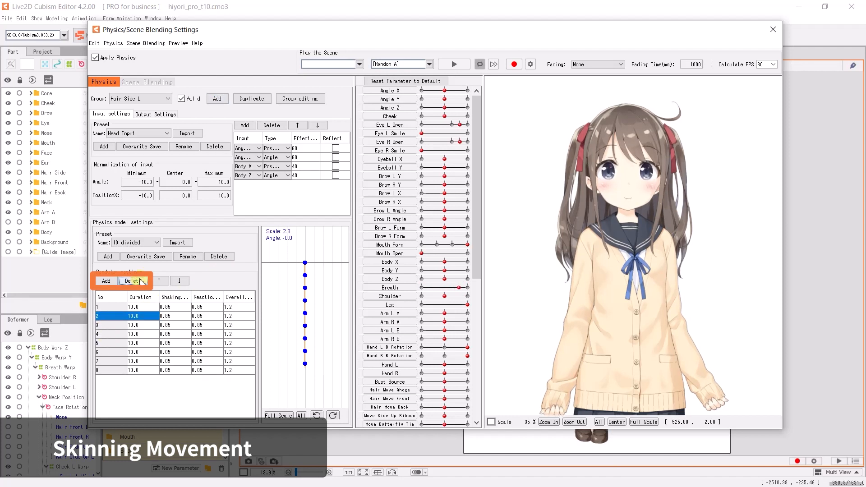
mouse_move(216, 275)
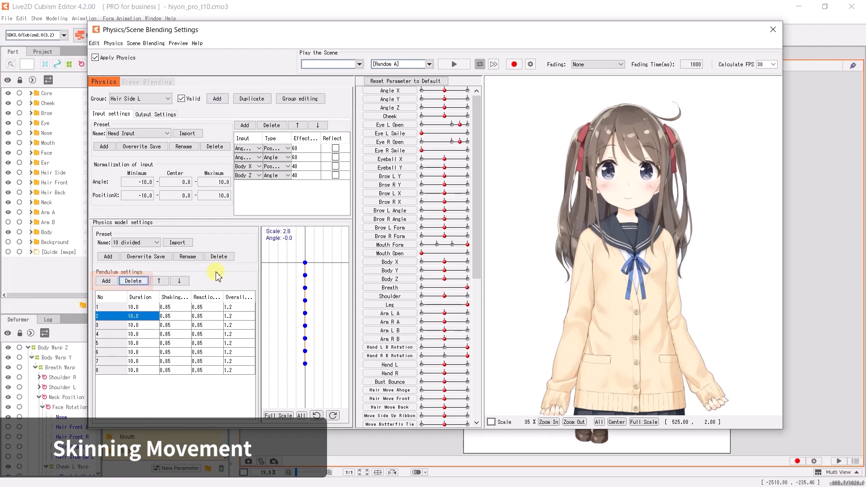
left_click(156, 114)
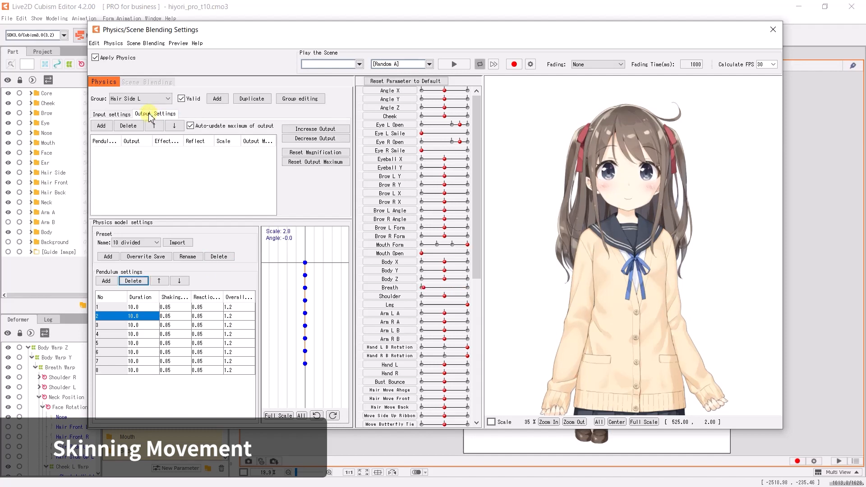
Step: Add Hair Side Up L [0]–[6] as outputs, add a pendulum node, and test the swing
left_click(101, 126)
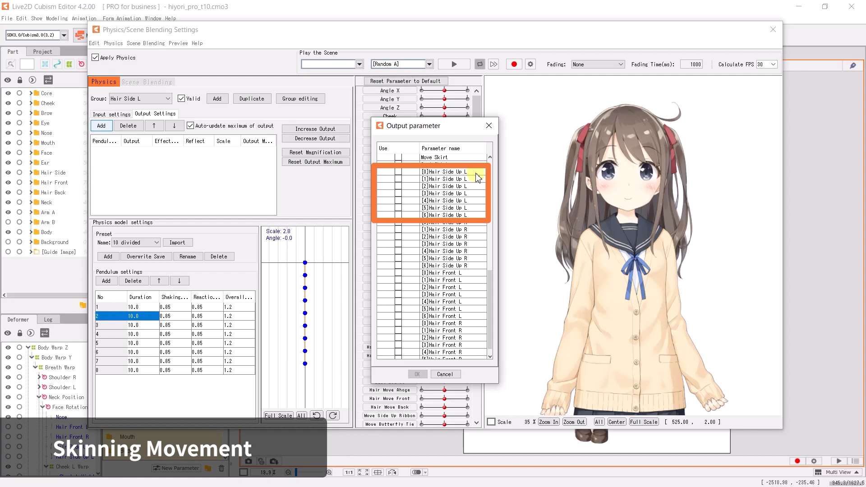
left_click(397, 171)
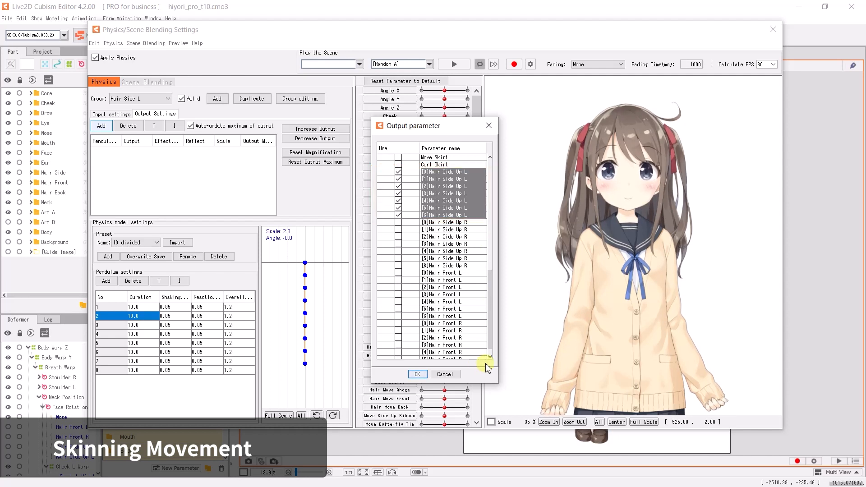
left_click(418, 374)
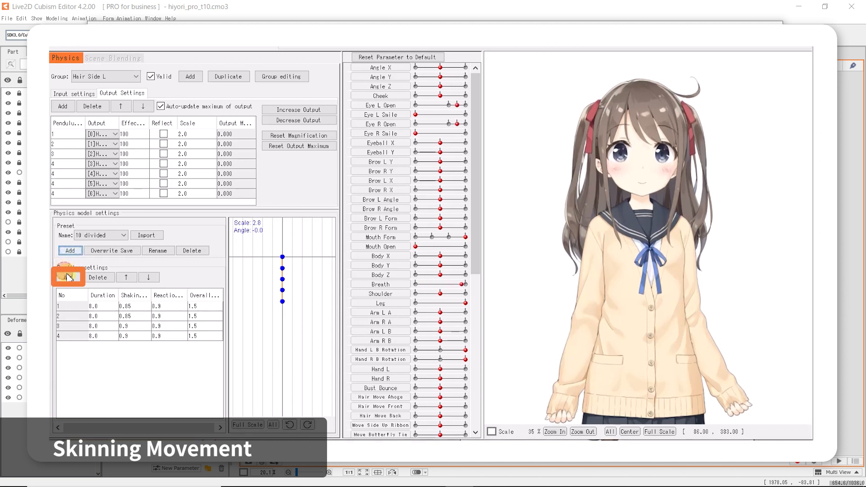
left_click(69, 276)
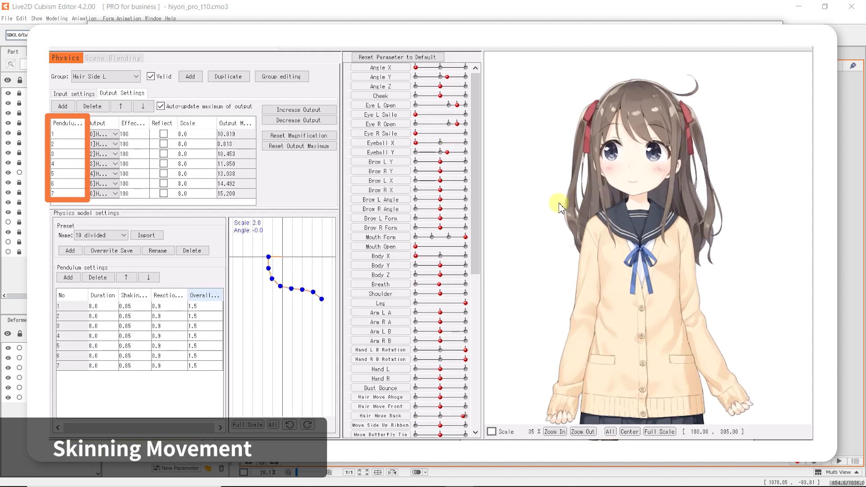
left_click_drag(560, 202, 667, 200)
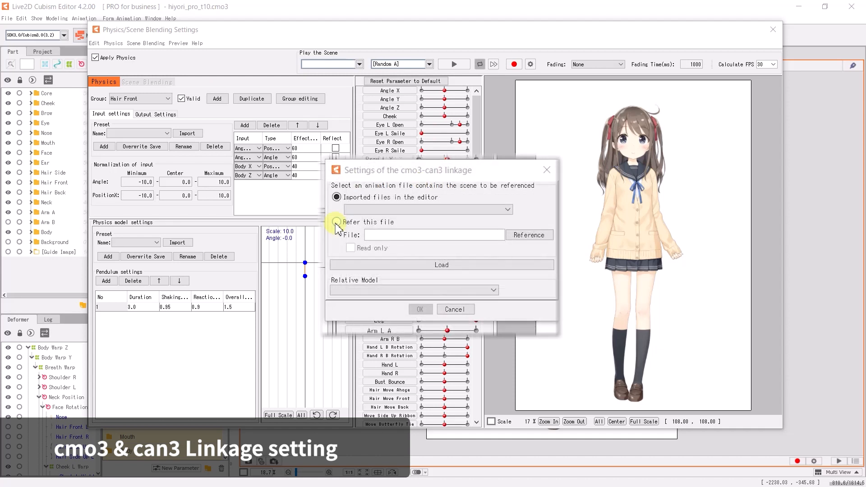
Step: Reference hiyori_pro_t03.can3, load its scenes, and confirm with hiyori_pro_t10 as relative model
left_click(337, 221)
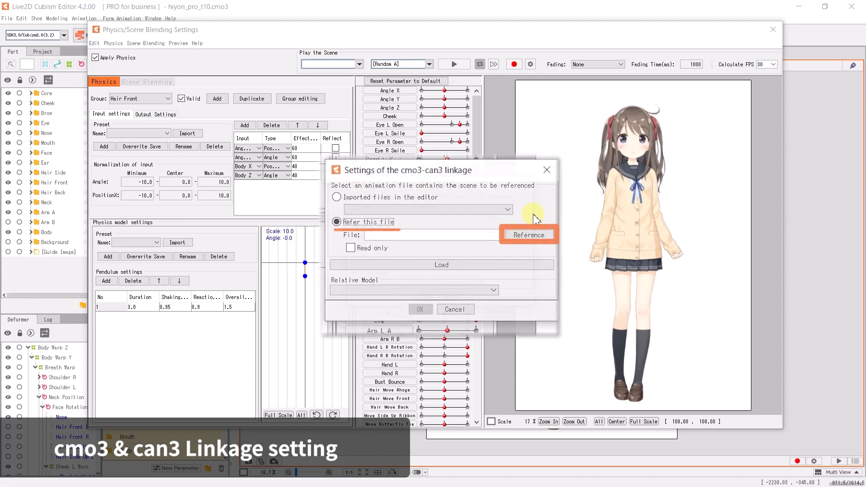
left_click(528, 235)
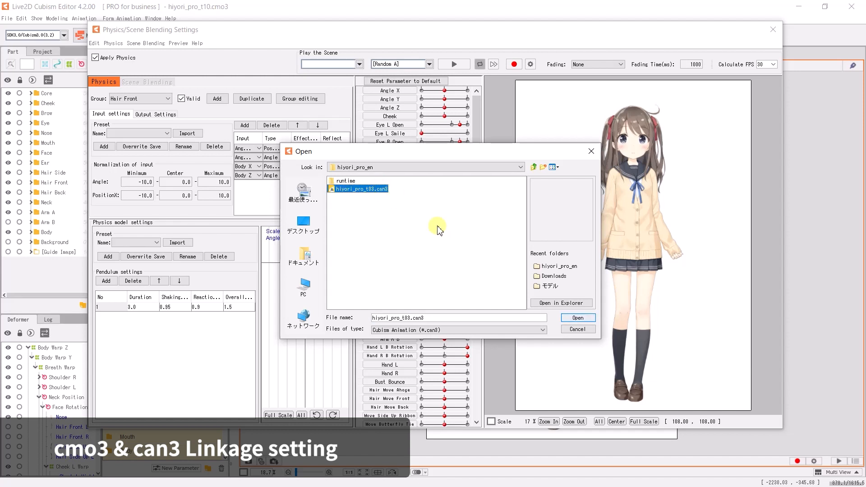
mouse_move(600, 297)
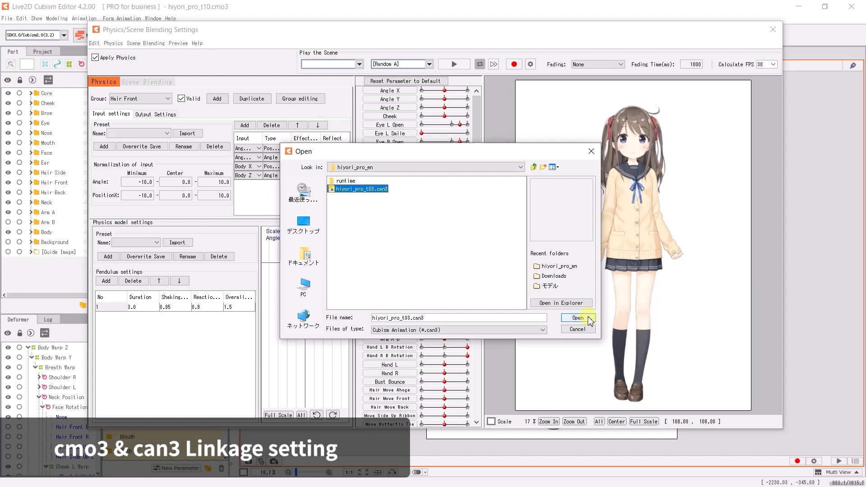
left_click(578, 317)
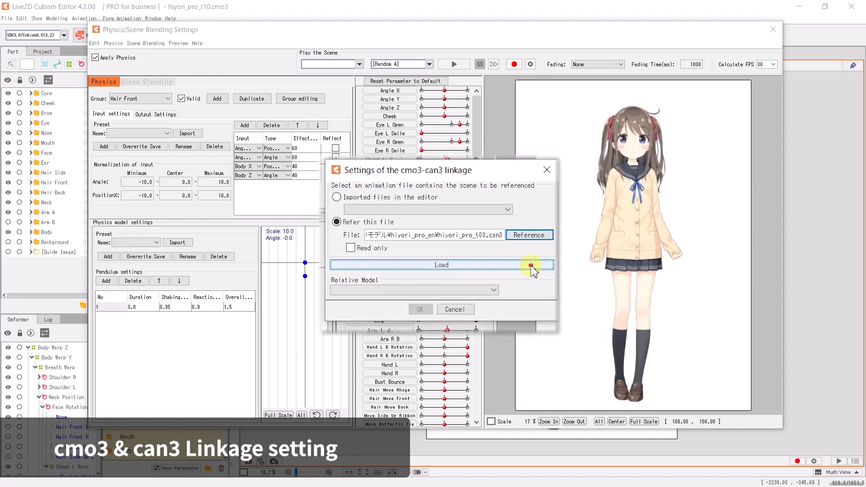
left_click(441, 265)
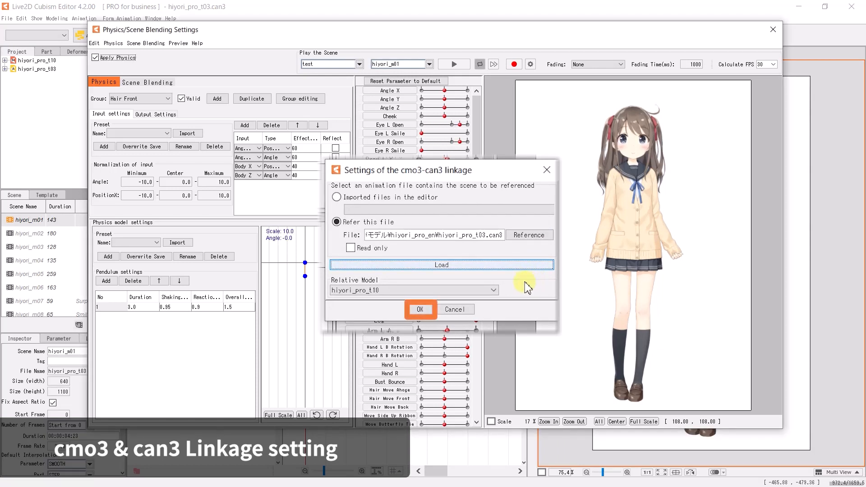
left_click(420, 309)
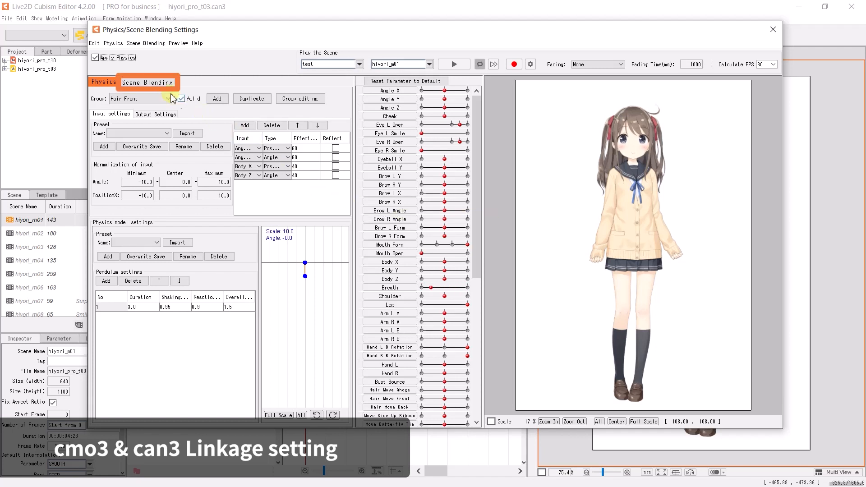
Step: Add a new playlist named 'motion' under Scene Blending playlists
left_click(148, 82)
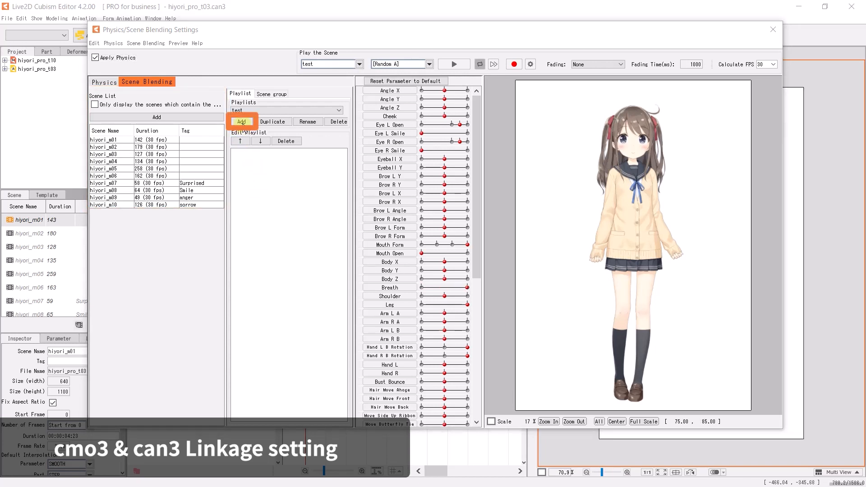
left_click(241, 121)
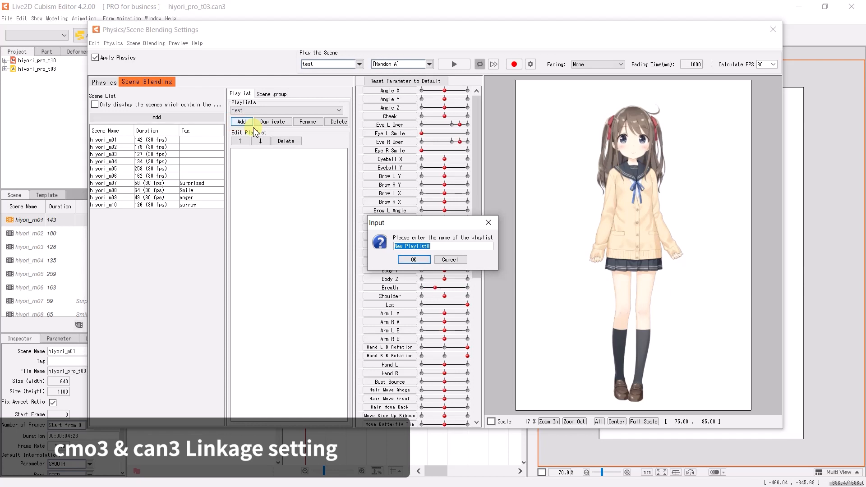
type("motion")
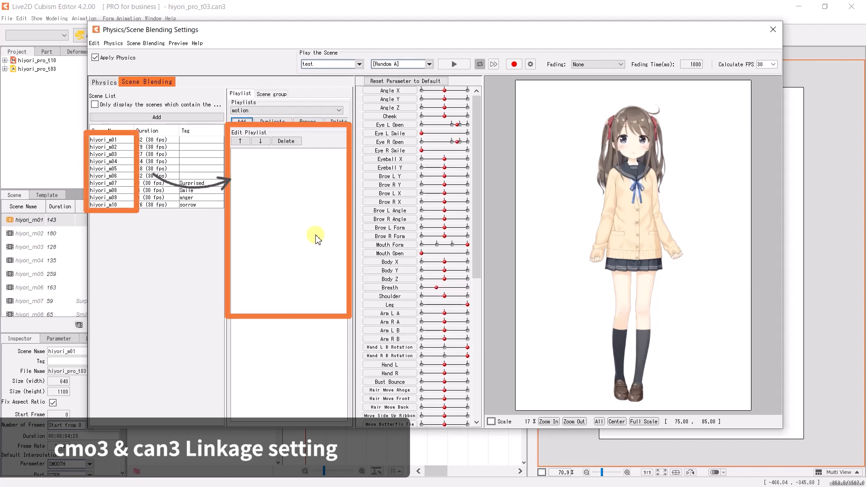
Step: Select the ten scenes from hiyori_m01 through sorrow and add them to the motion playlist
left_click(111, 139)
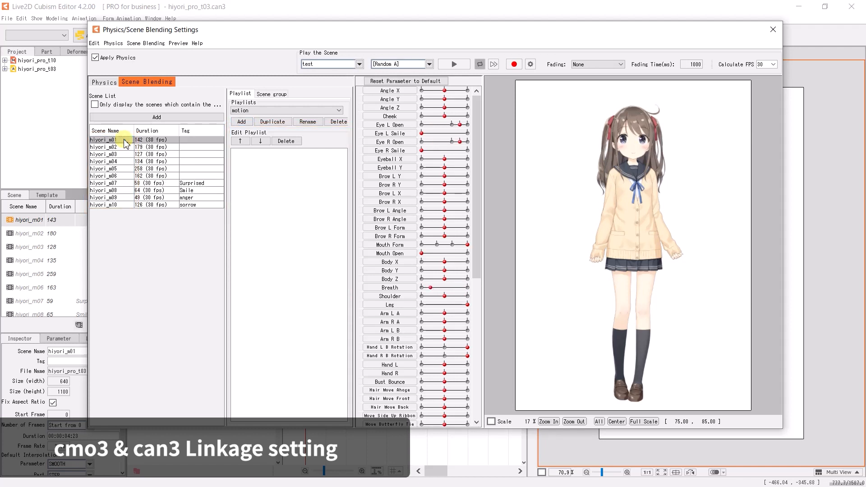
left_click(105, 154)
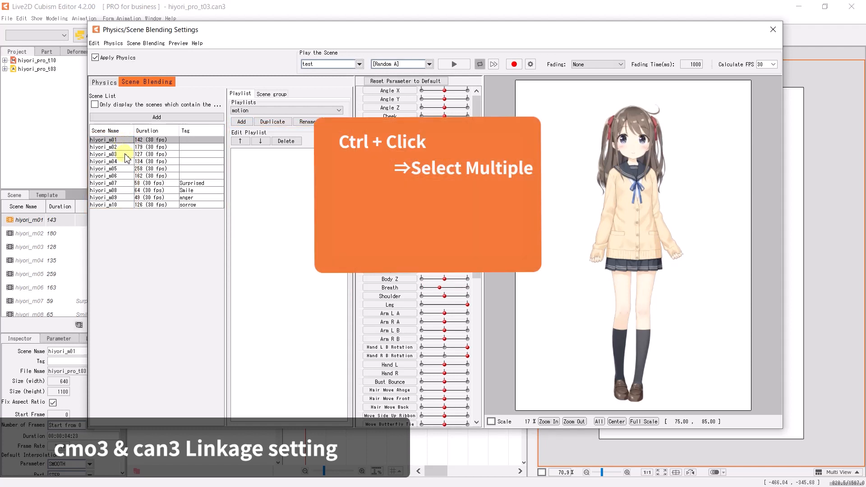
left_click(106, 176)
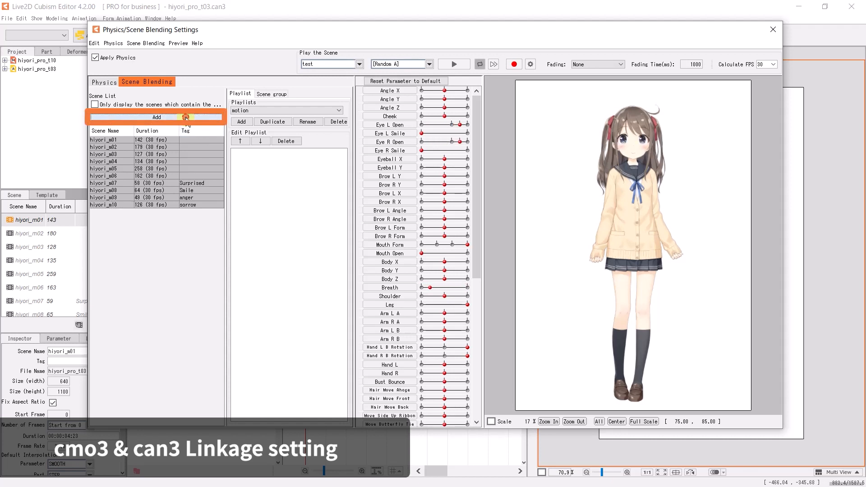
left_click(157, 117)
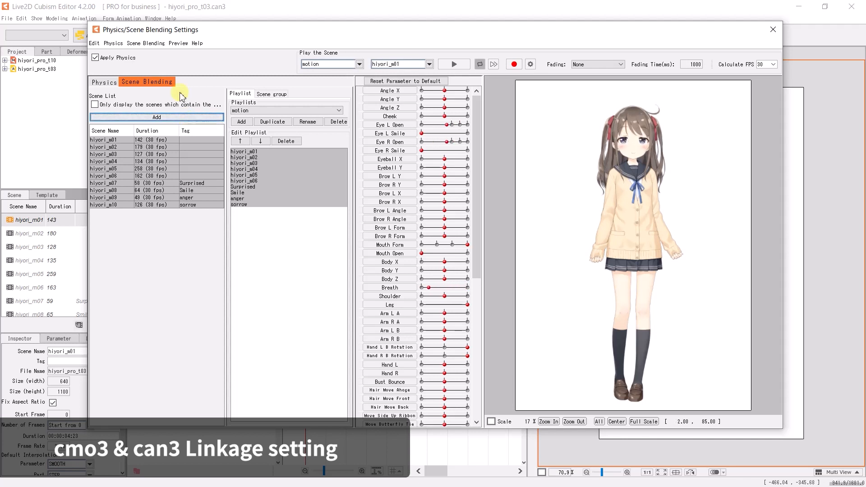
Step: Choose hiyori_m02 in Play the Scene and start playback in the preview
left_click(428, 63)
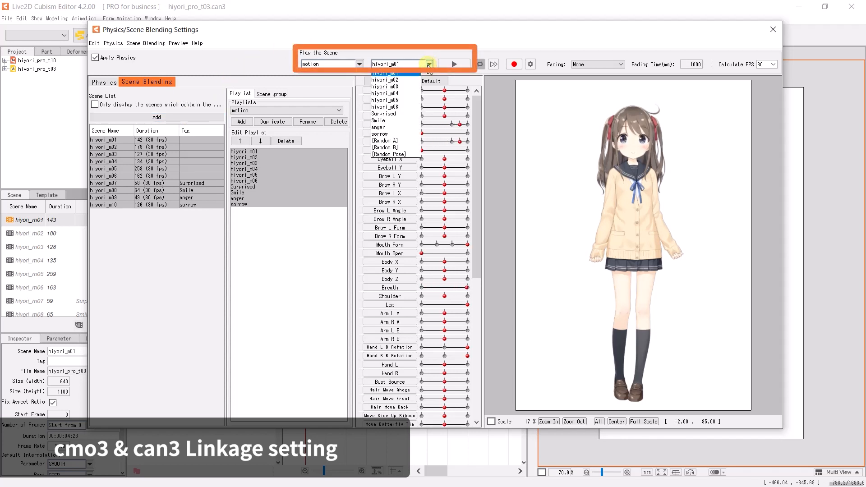
left_click(386, 79)
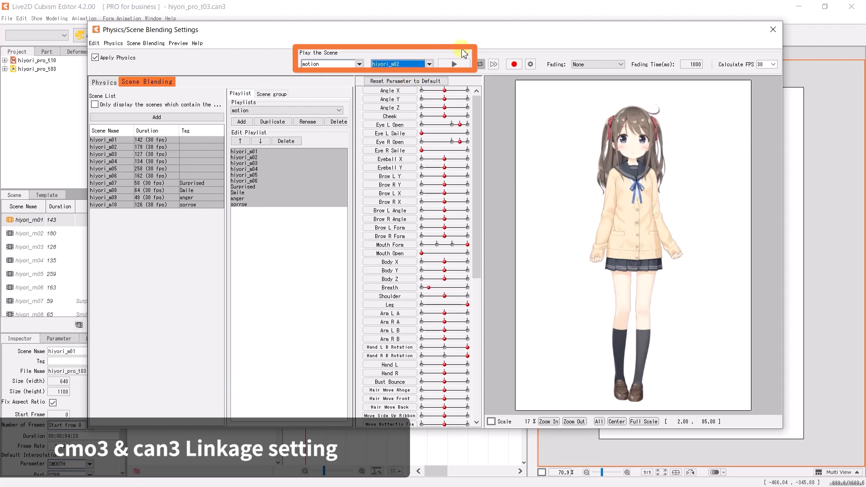
left_click(452, 64)
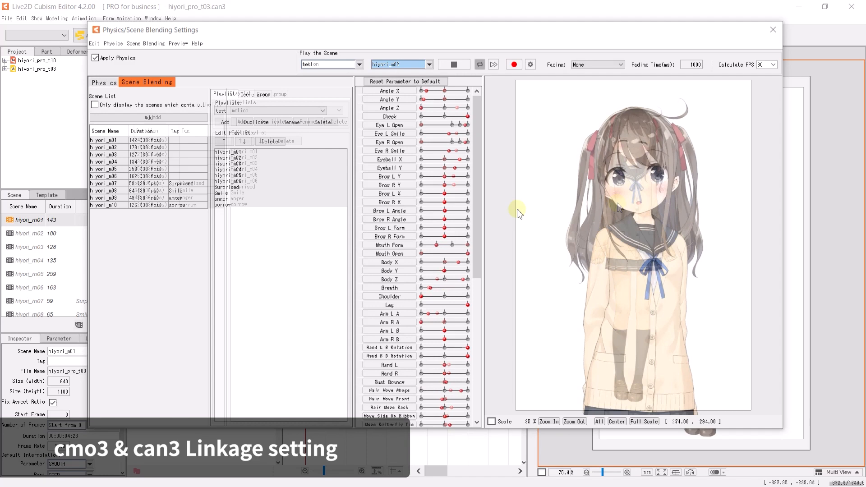
left_click(405, 81)
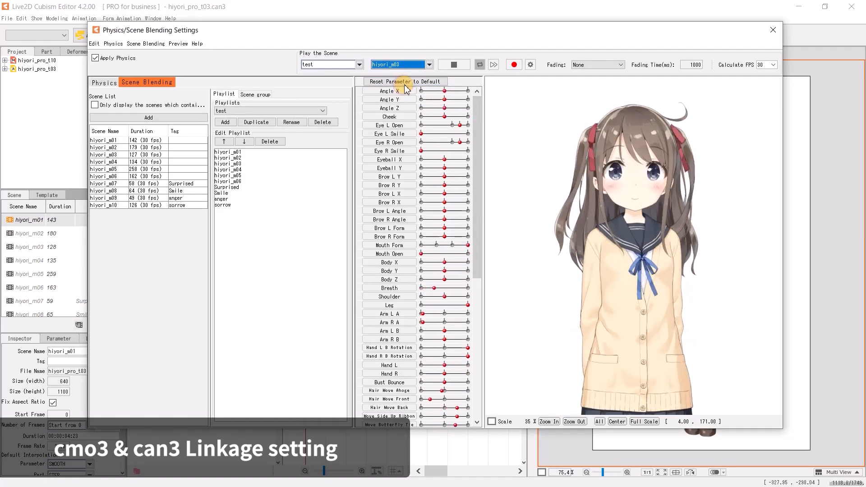
left_click(405, 81)
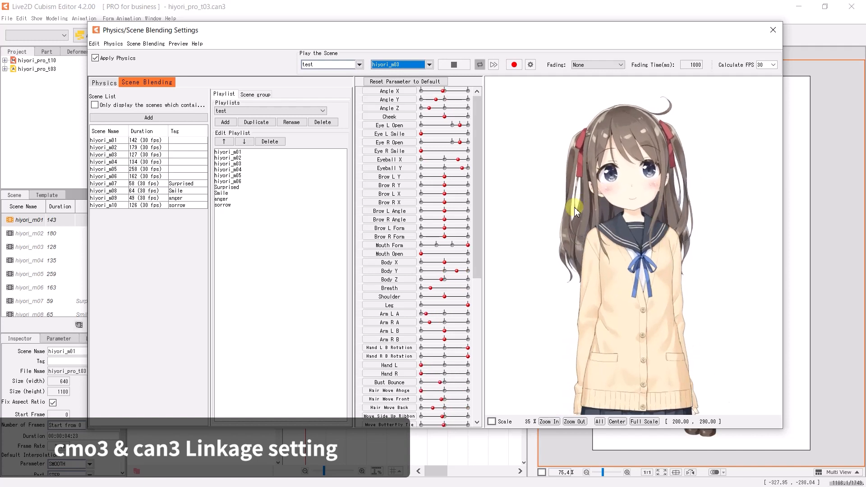